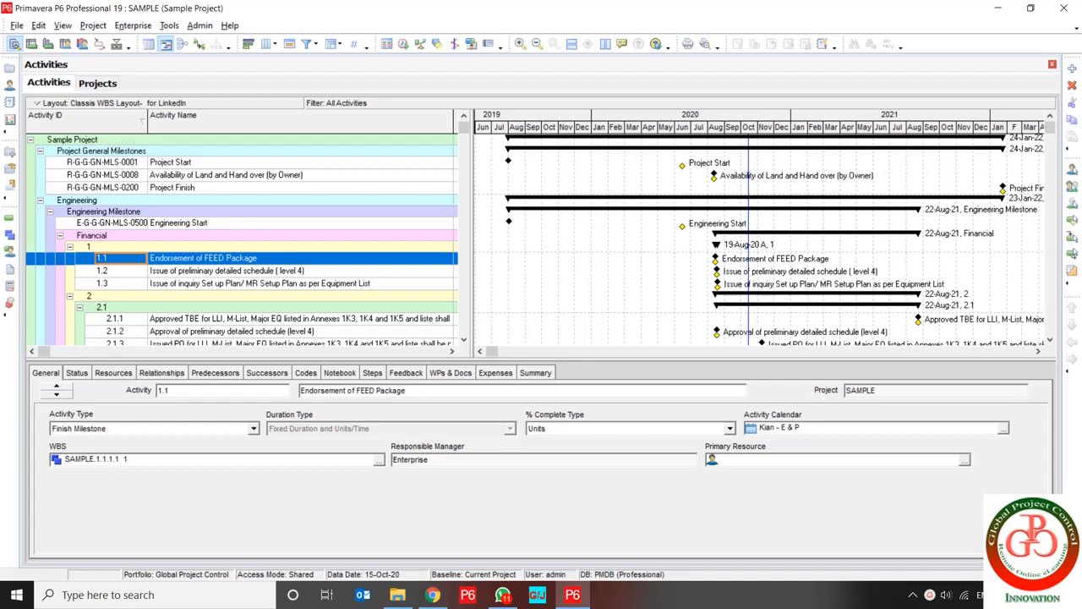
pyautogui.moveTo(308, 30)
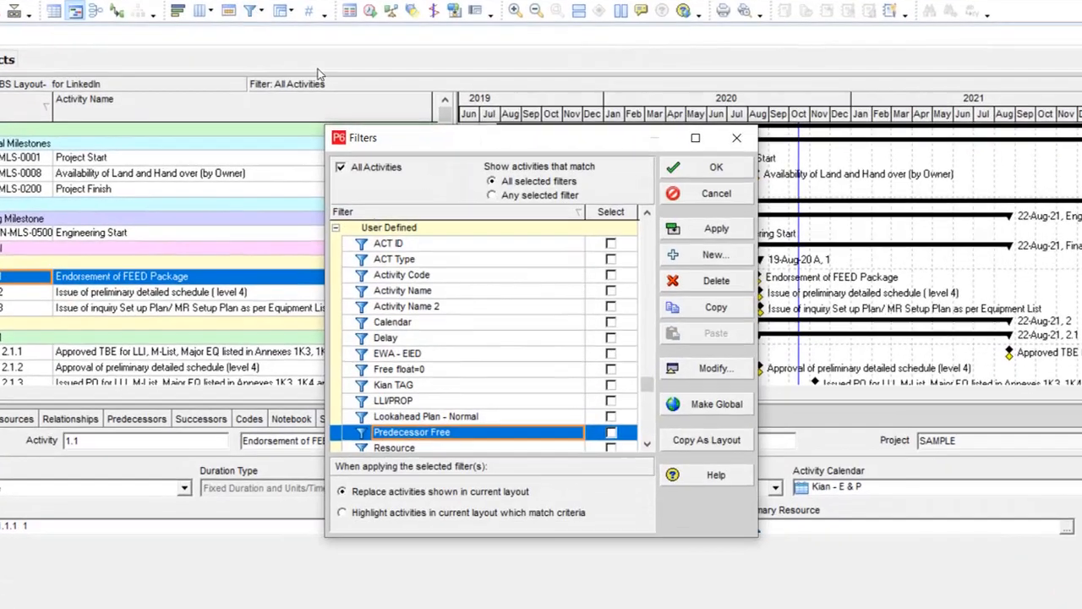
# Bring up the Filters list for the SAMPLE project's activity layout
pyautogui.click(423, 369)
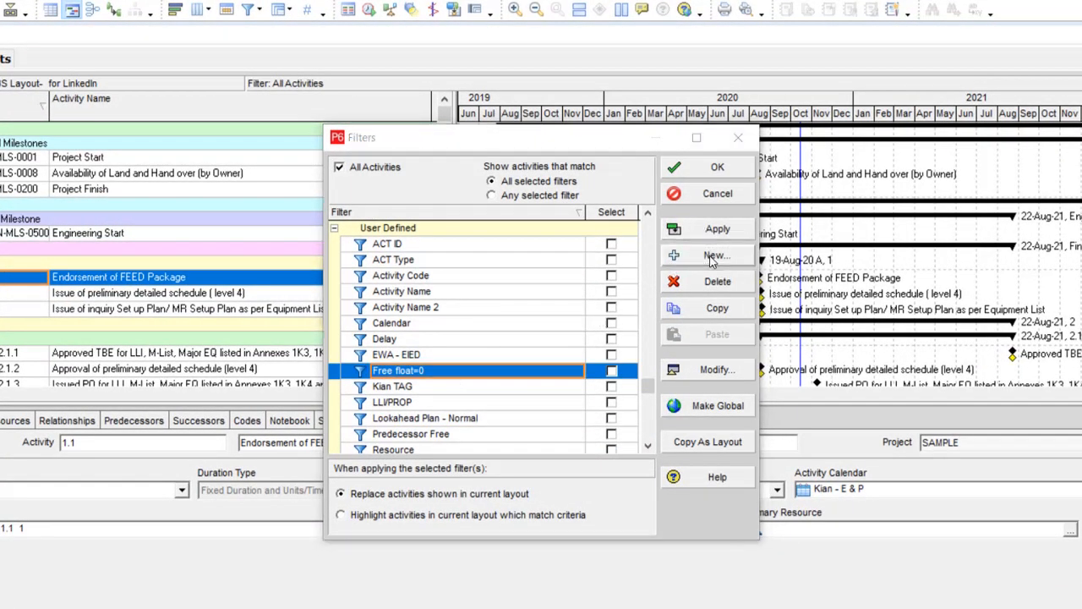
# Create a new filter with a first condition of Start is less than a date value
pyautogui.click(717, 255)
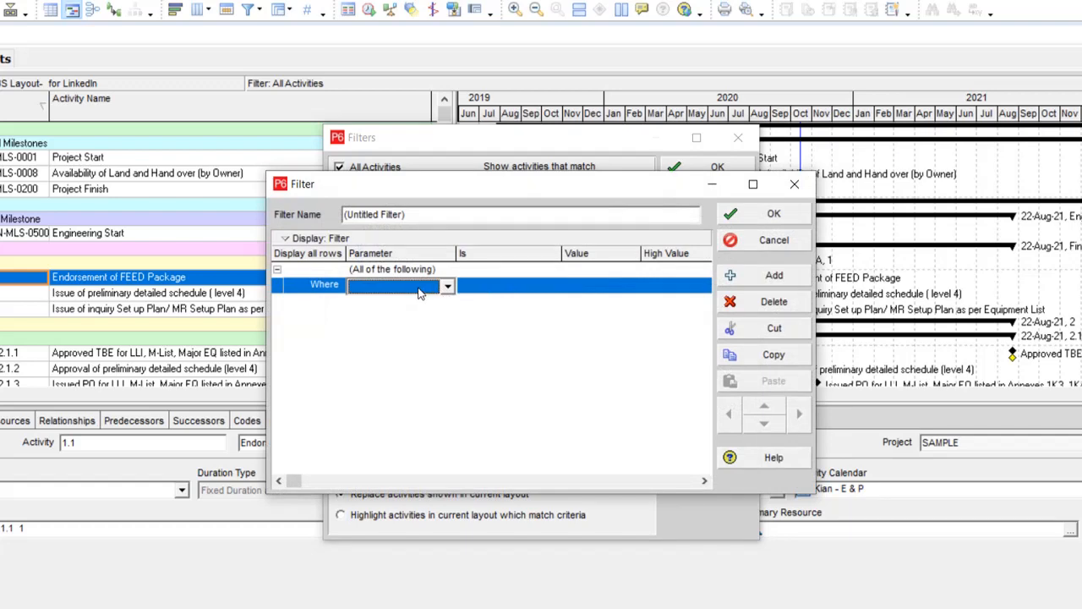
pyautogui.click(447, 286)
pyautogui.write('Start')
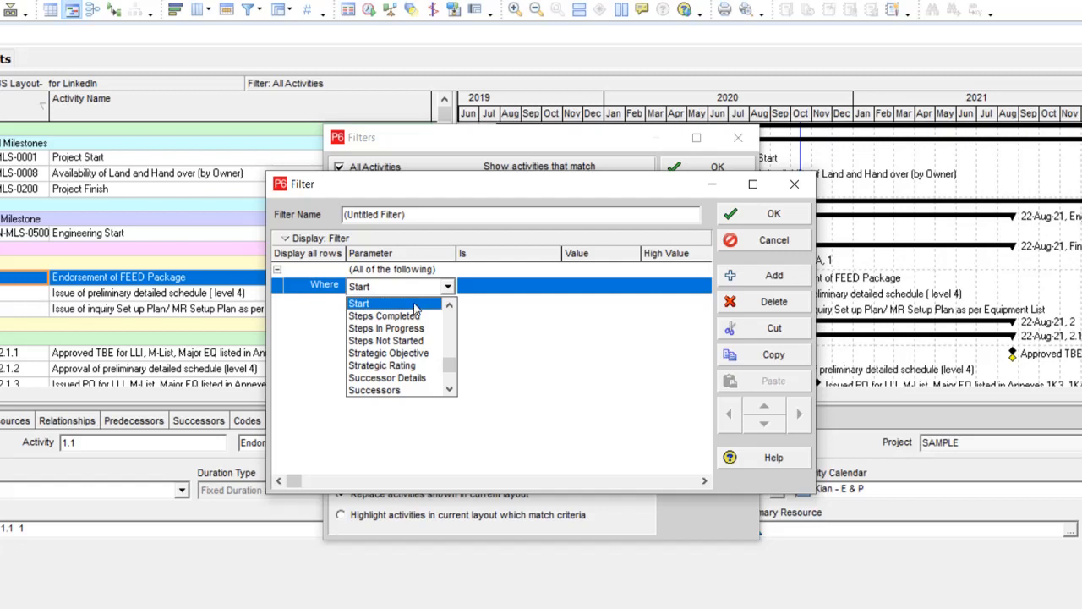
pyautogui.click(359, 303)
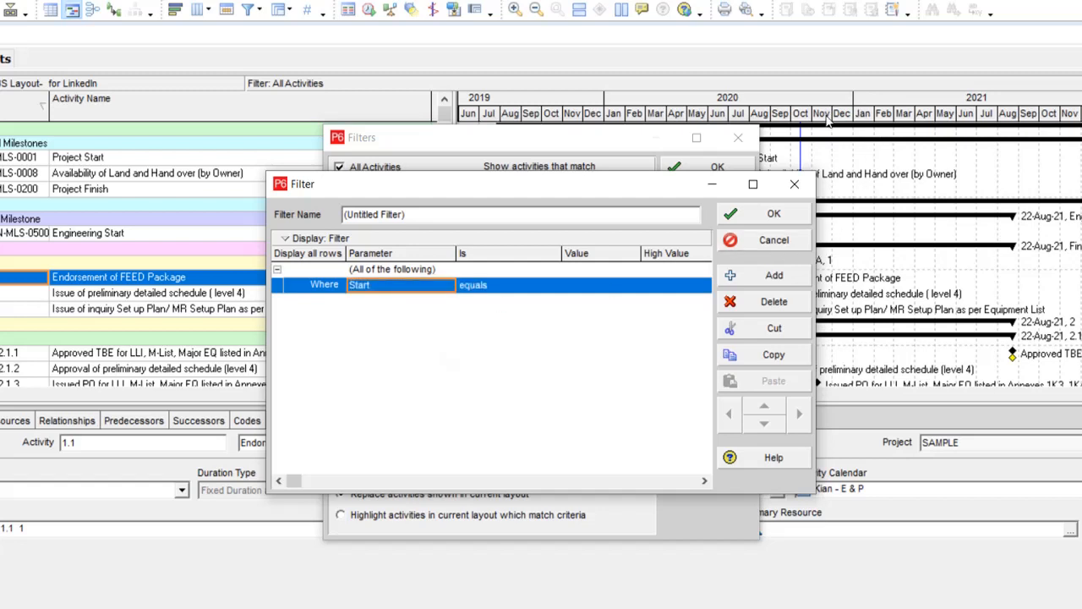
pyautogui.moveTo(803, 152)
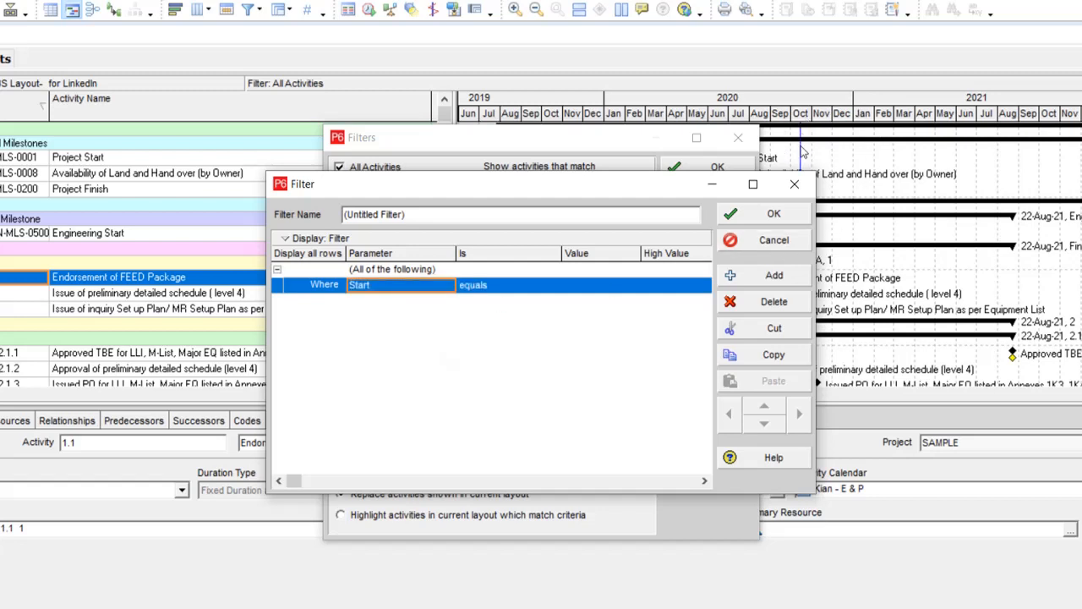
pyautogui.moveTo(803, 149)
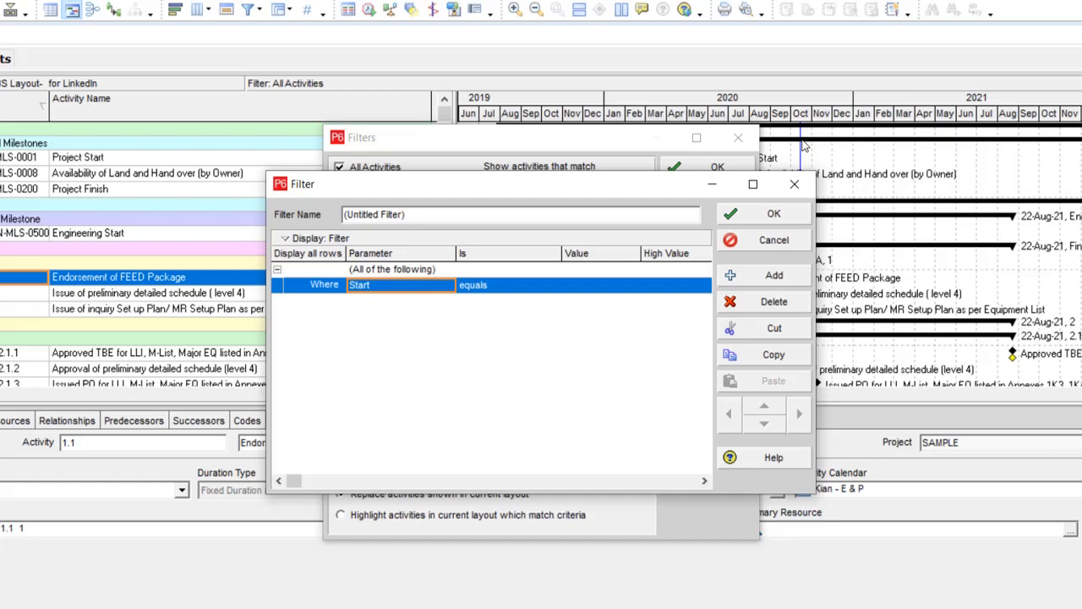
pyautogui.moveTo(453, 295)
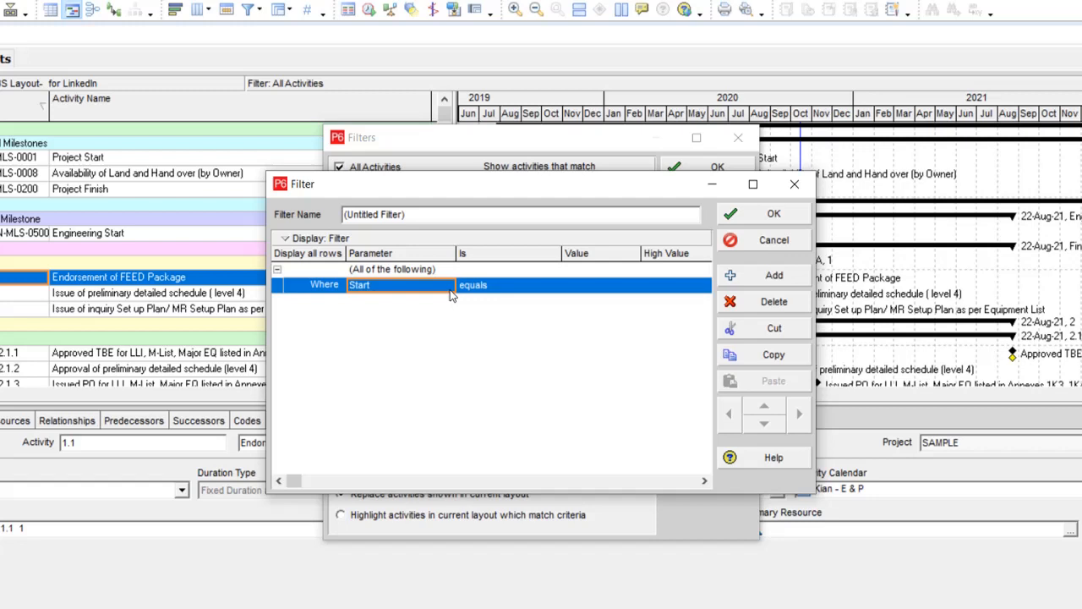
pyautogui.moveTo(423, 290)
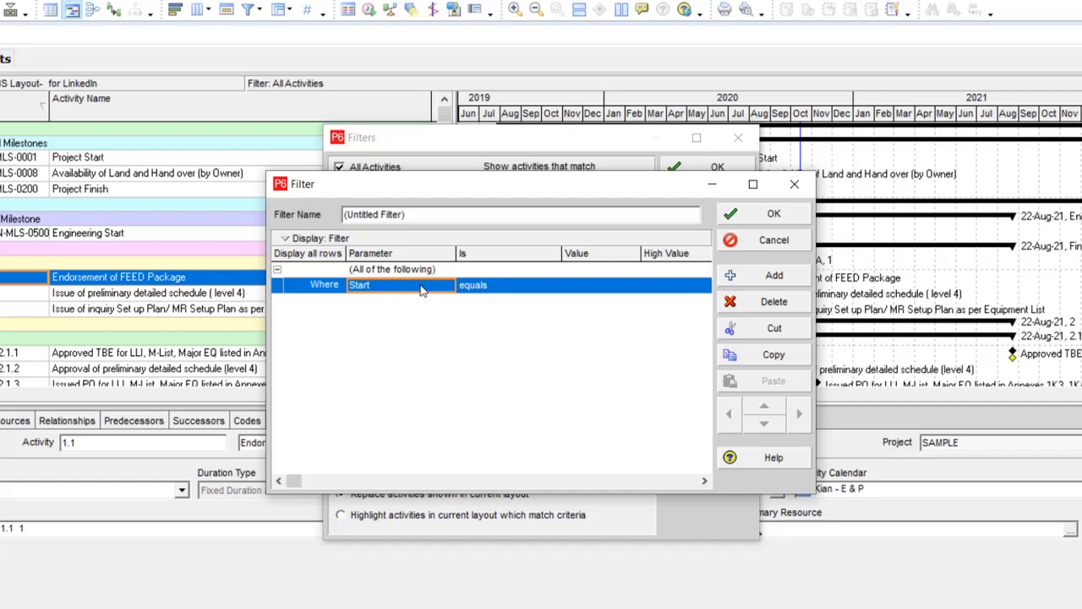
pyautogui.click(553, 286)
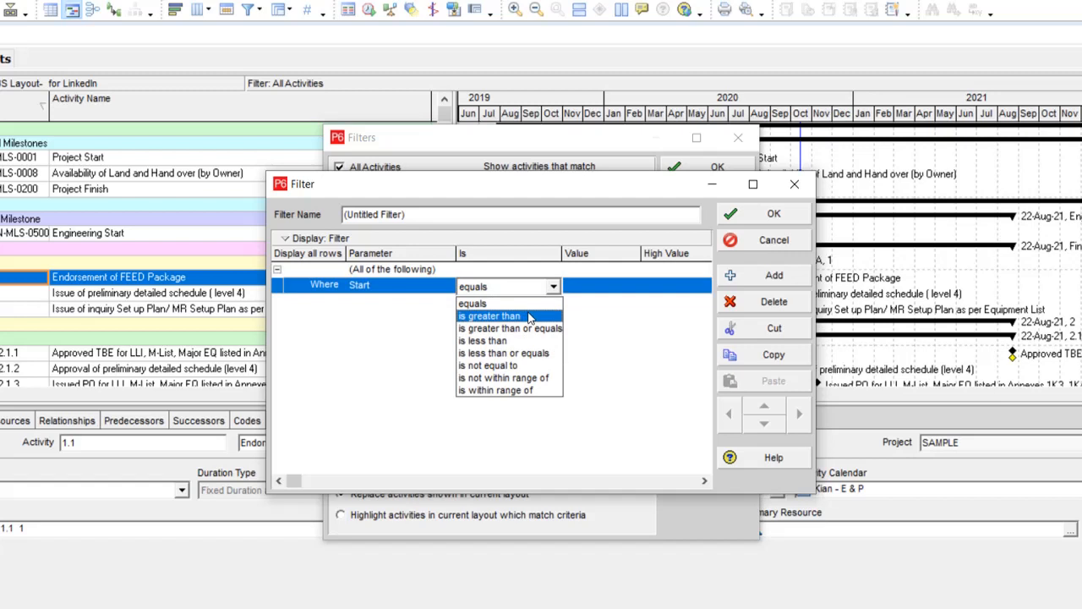
pyautogui.click(487, 341)
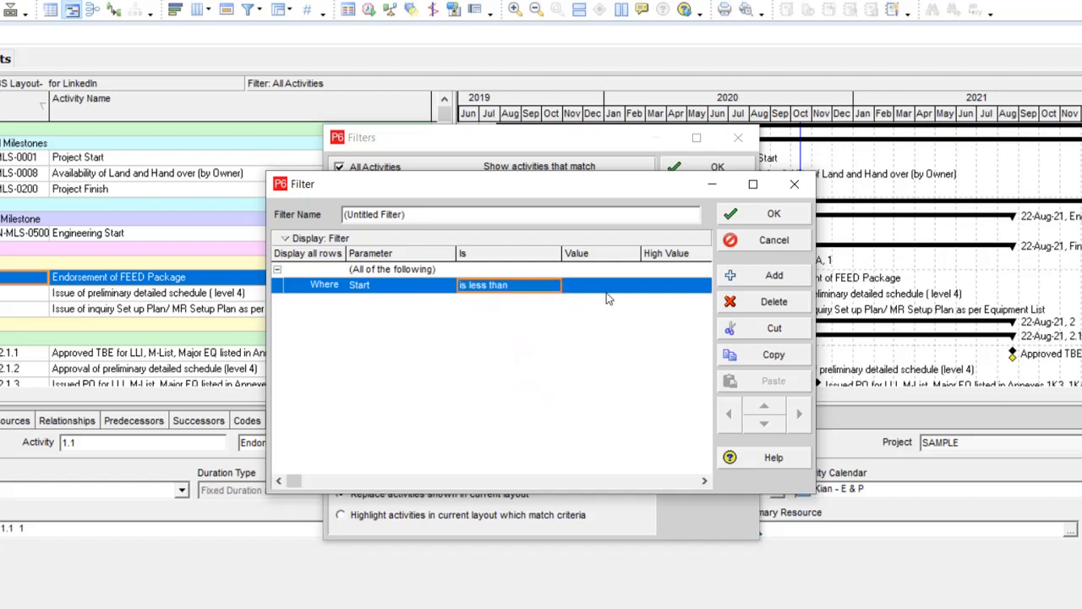
pyautogui.click(623, 284)
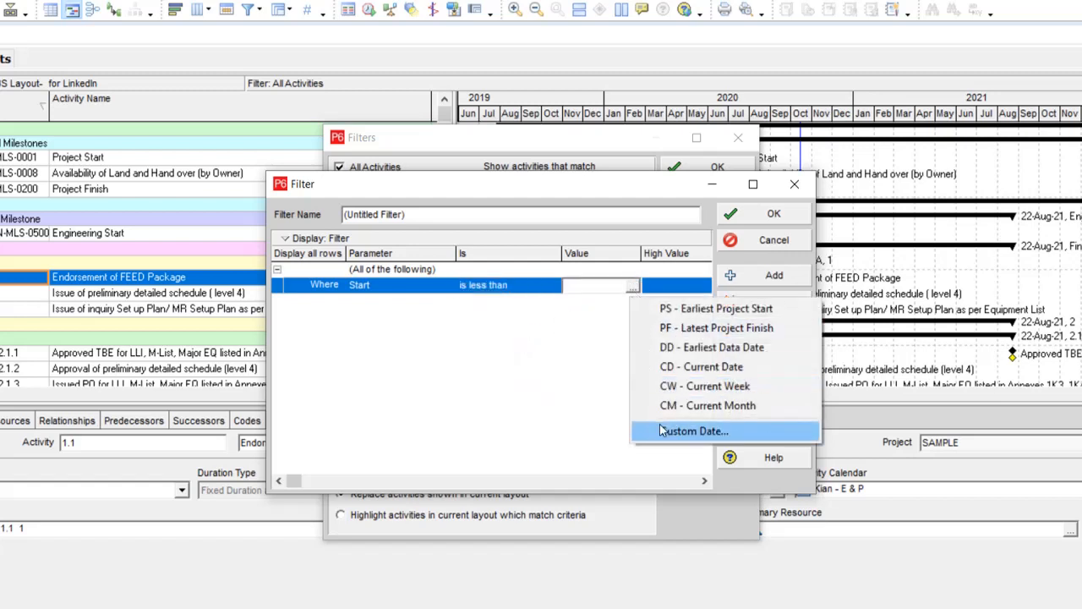
# Set the Start condition's value to the custom date 30-Oct-20
pyautogui.click(695, 431)
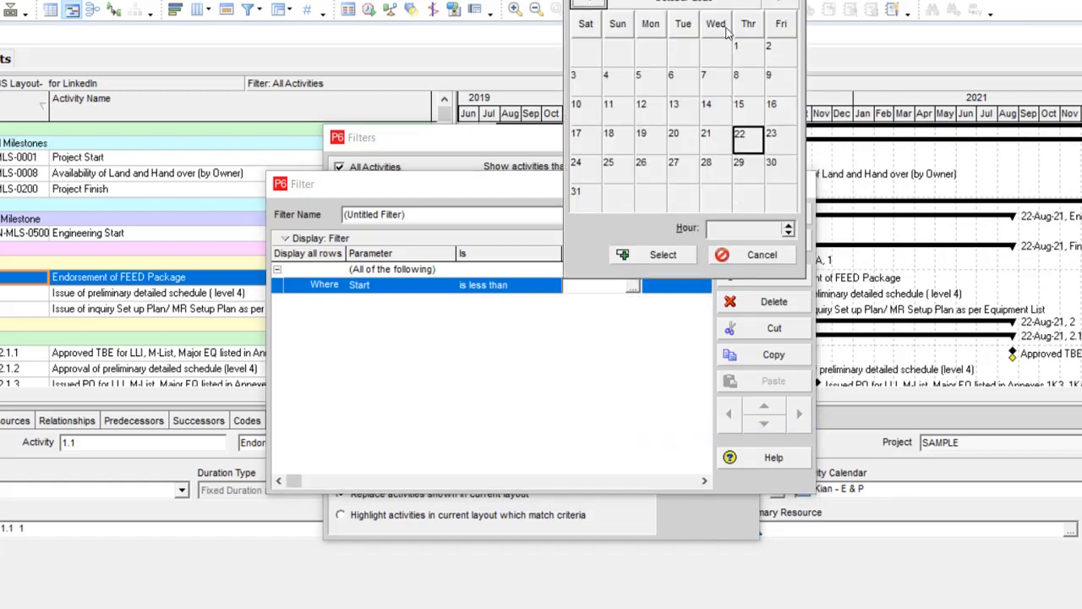
pyautogui.moveTo(773, 206)
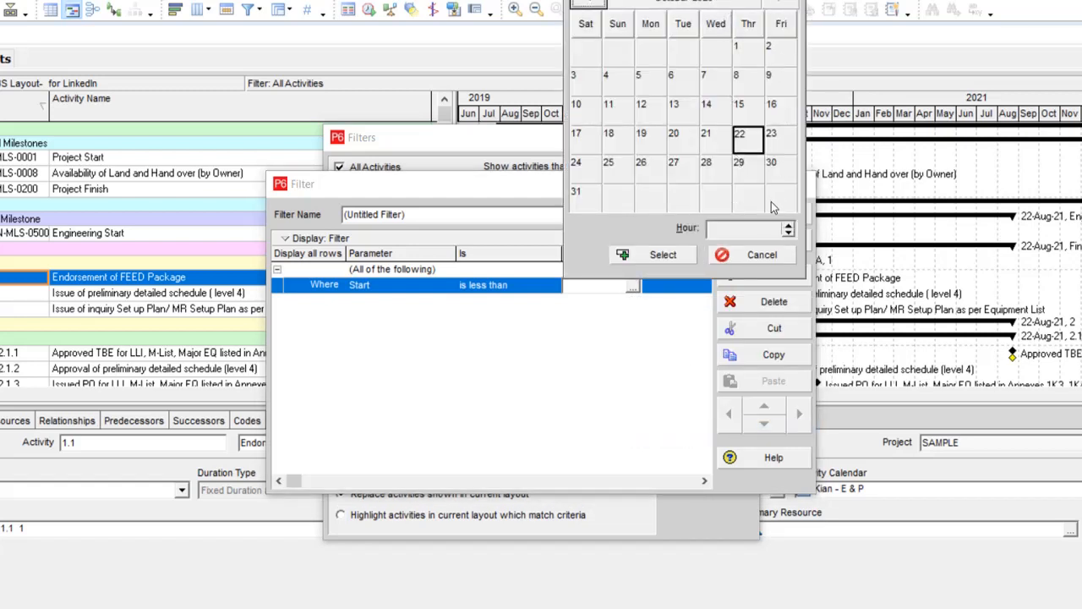
pyautogui.click(781, 163)
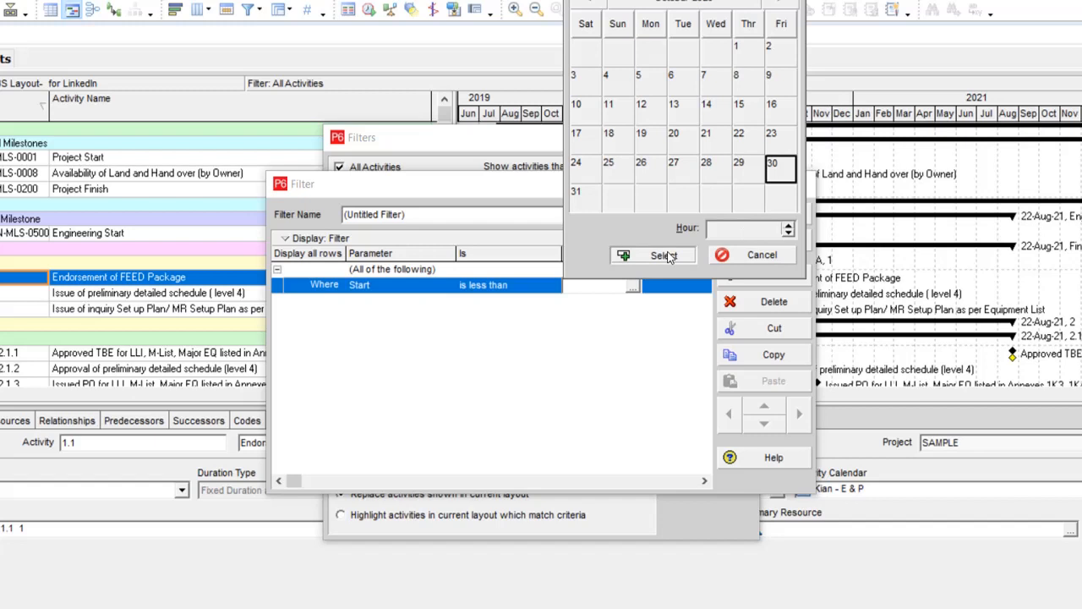
pyautogui.click(652, 254)
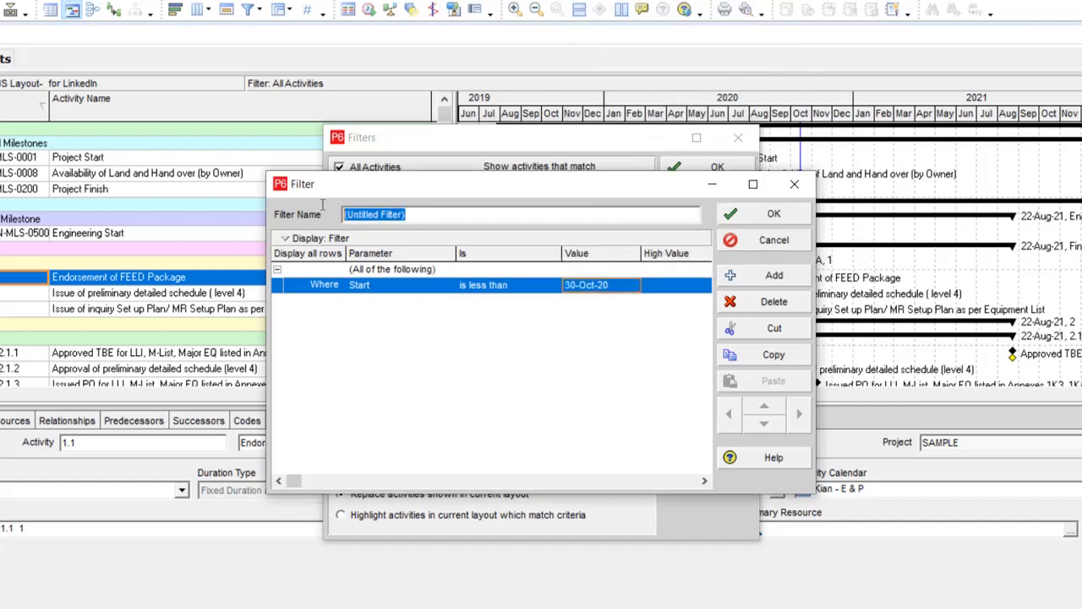
# Enter '2 weeks look ahead Plan' as the filter name
pyautogui.write('2')
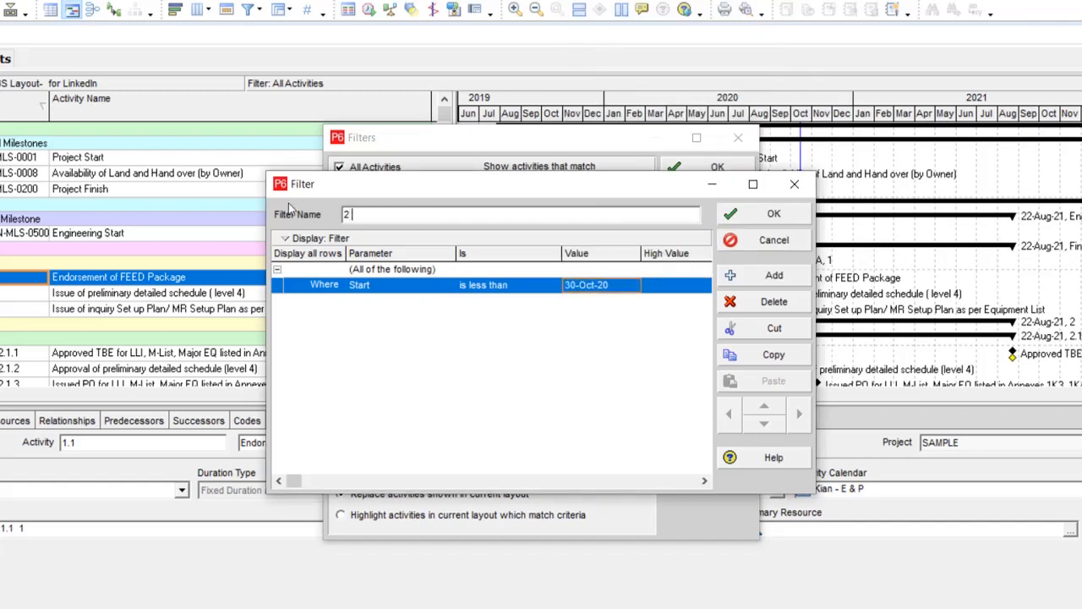
pyautogui.write('weeks')
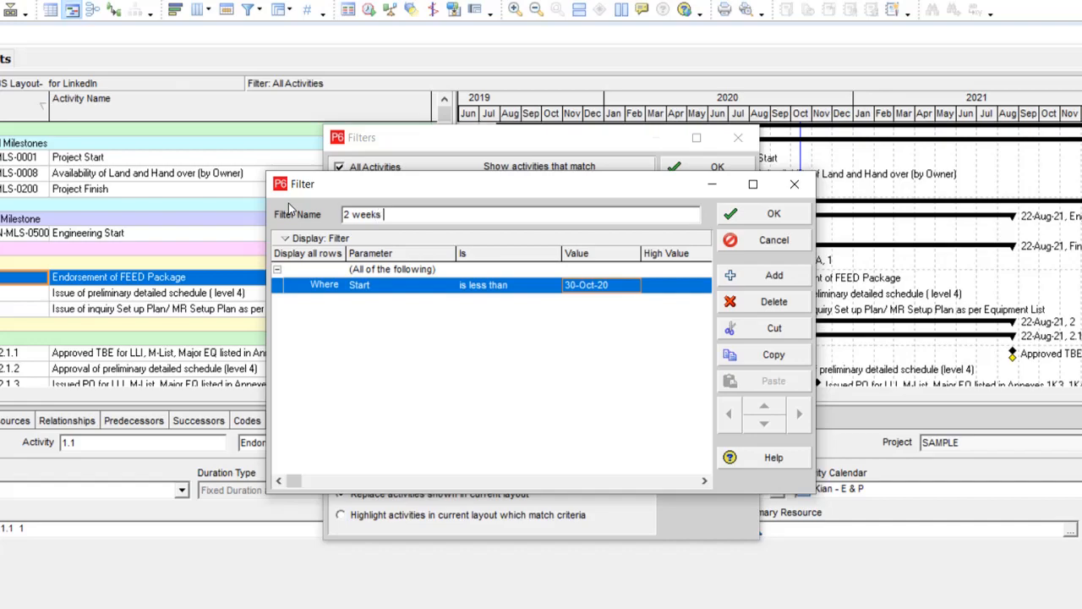
pyautogui.write('loo')
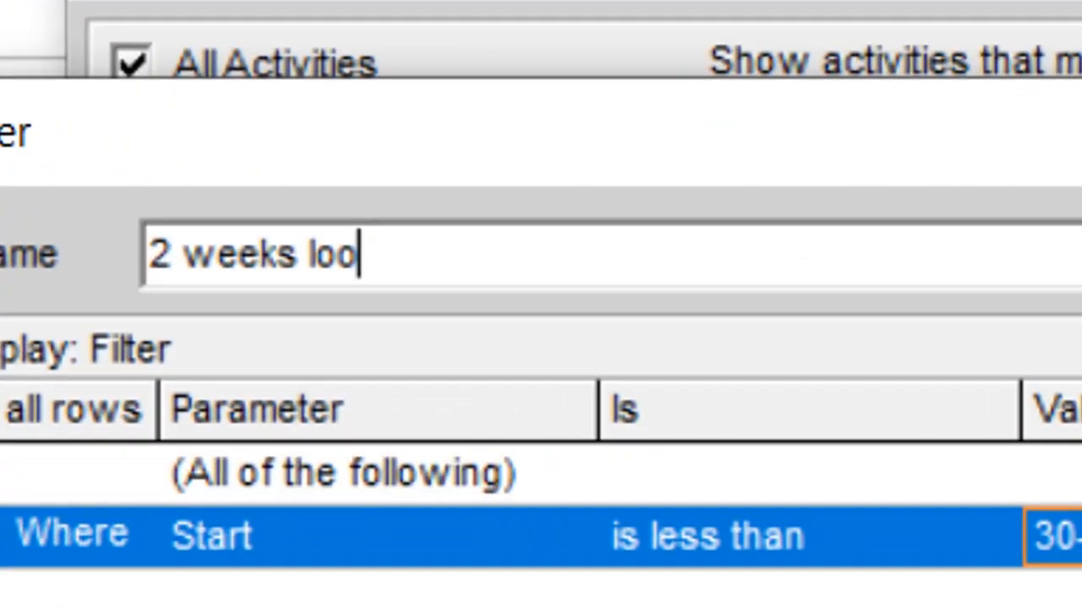
pyautogui.write('k ahead Plan')
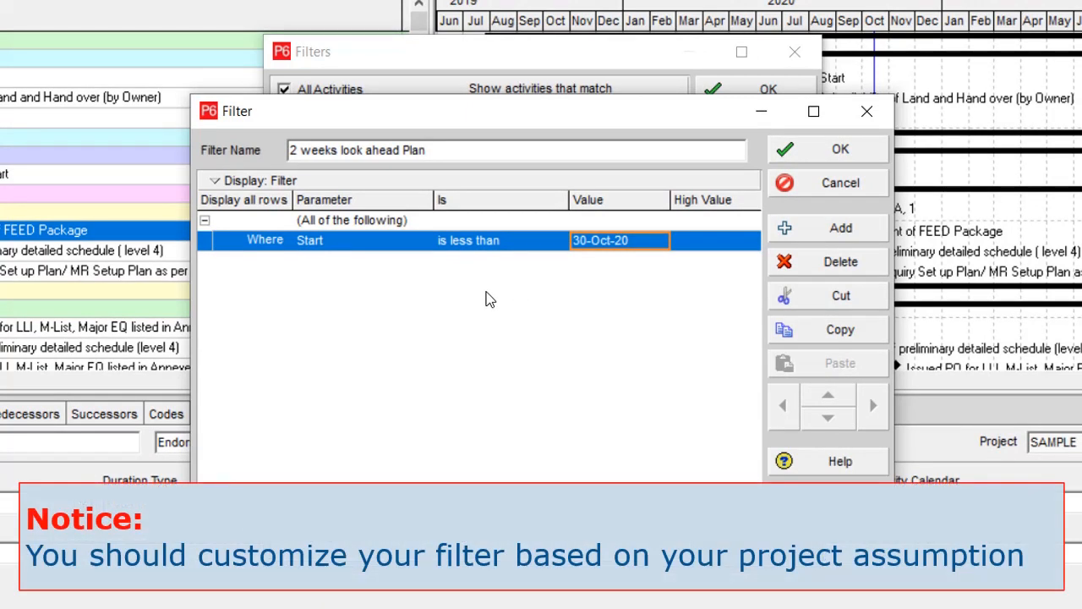
pyautogui.moveTo(477, 329)
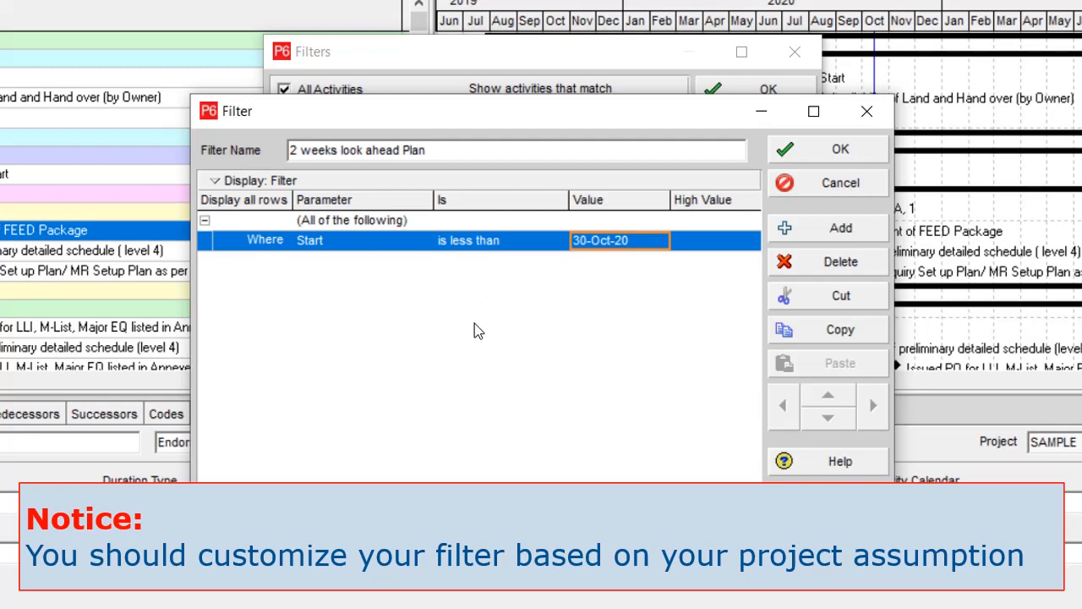
pyautogui.moveTo(852, 260)
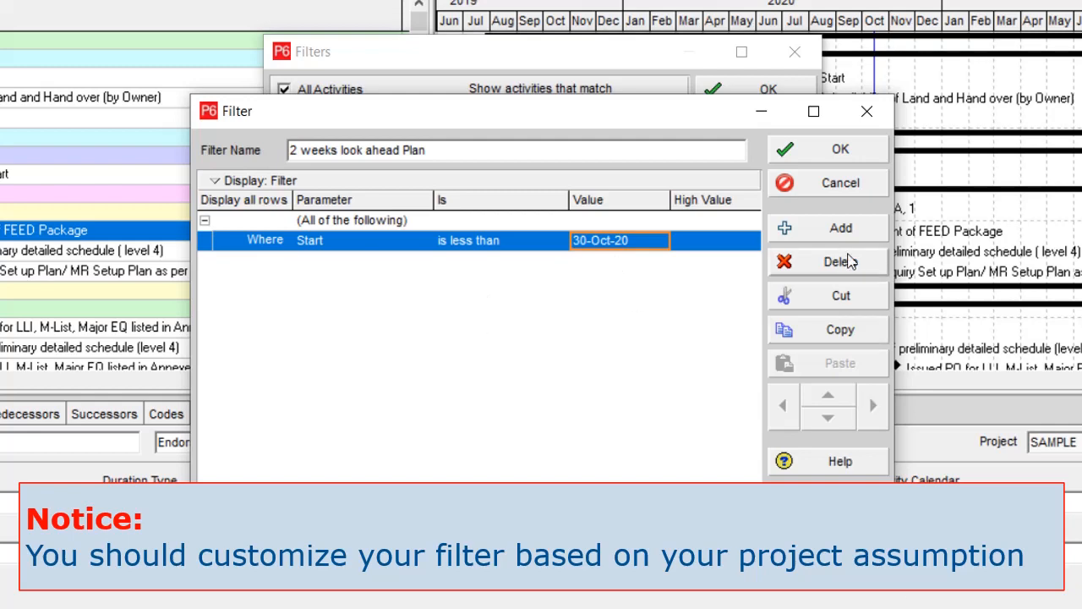
# Add a condition requiring Activity % Complete is less than 100
pyautogui.click(839, 226)
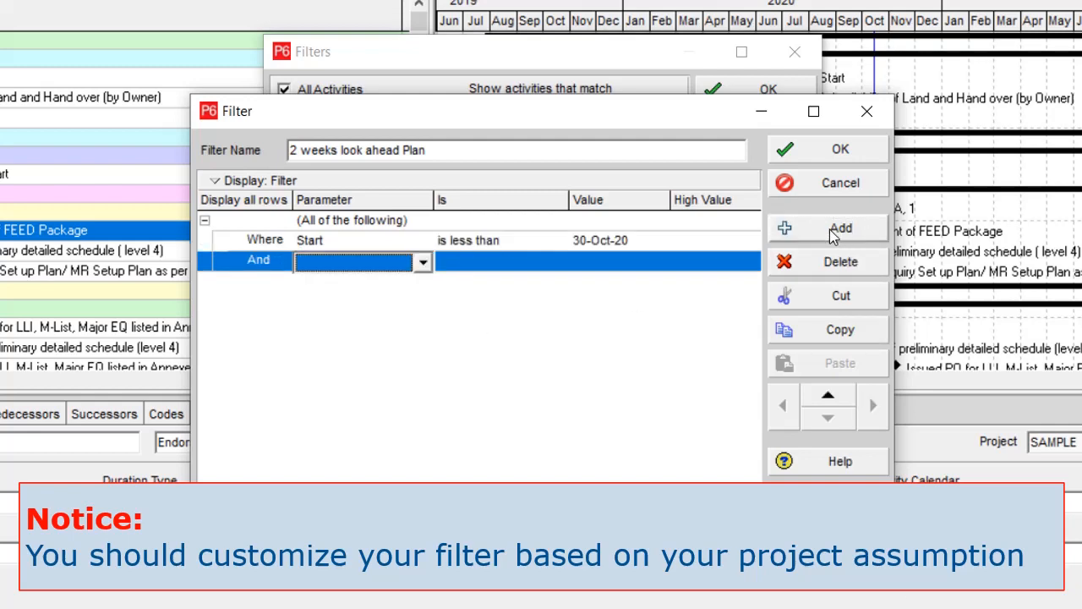
pyautogui.click(423, 263)
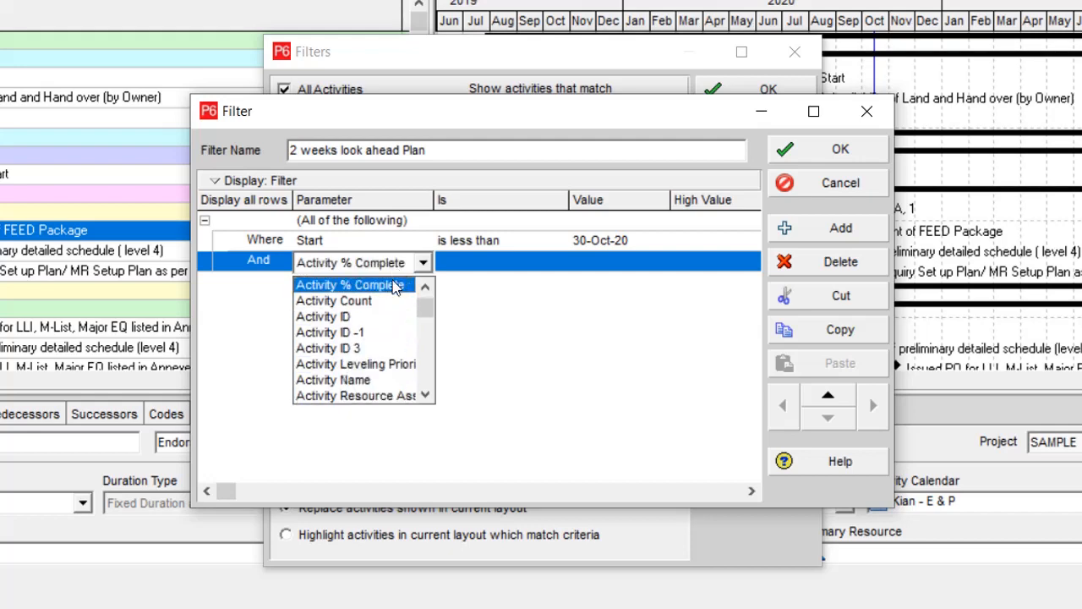
pyautogui.click(349, 284)
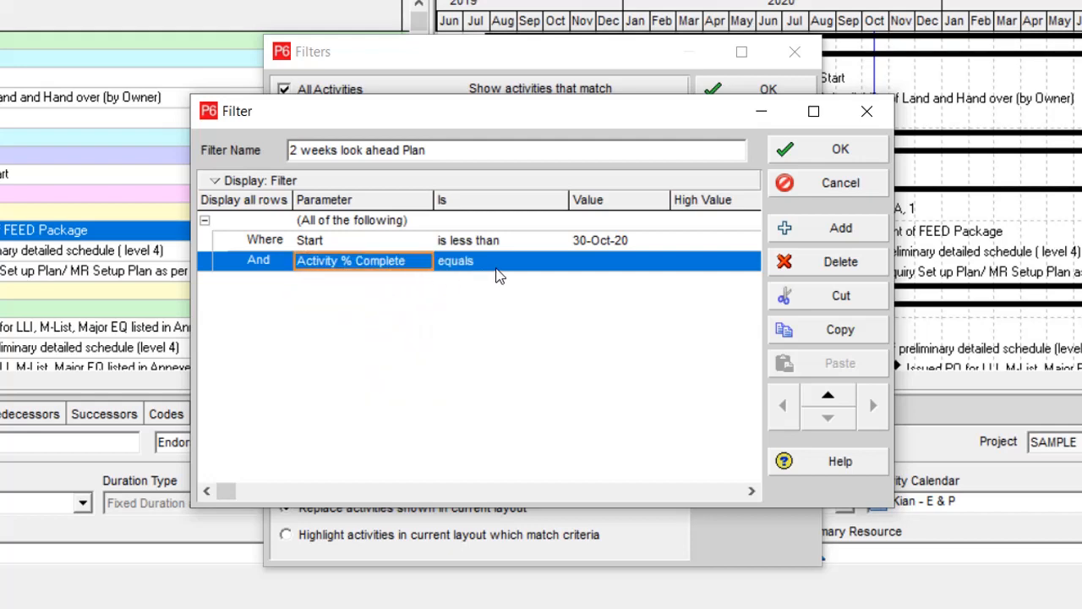
pyautogui.click(558, 263)
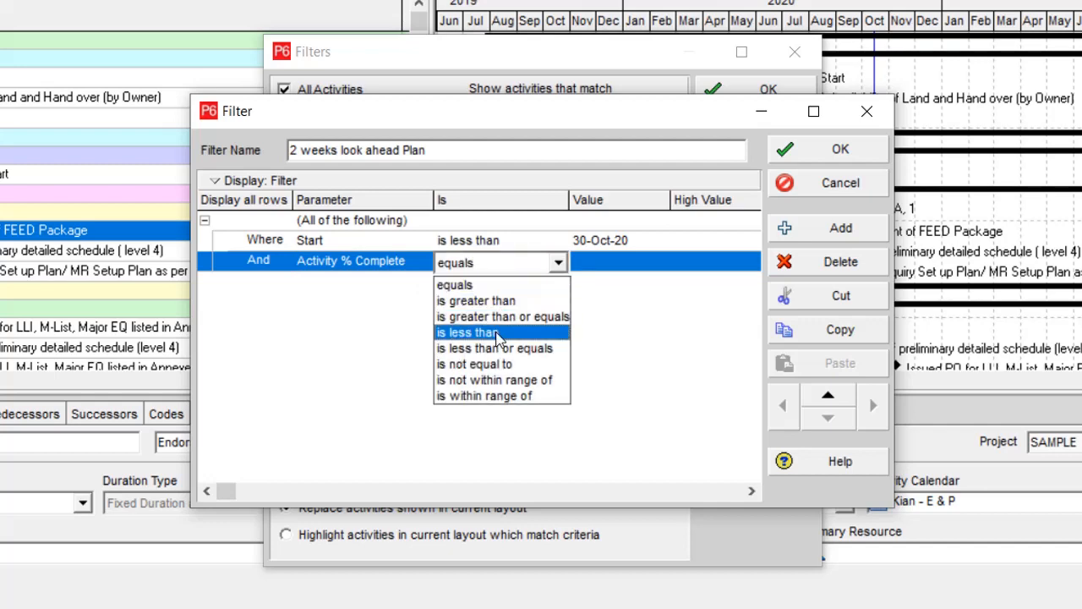
pyautogui.click(479, 331)
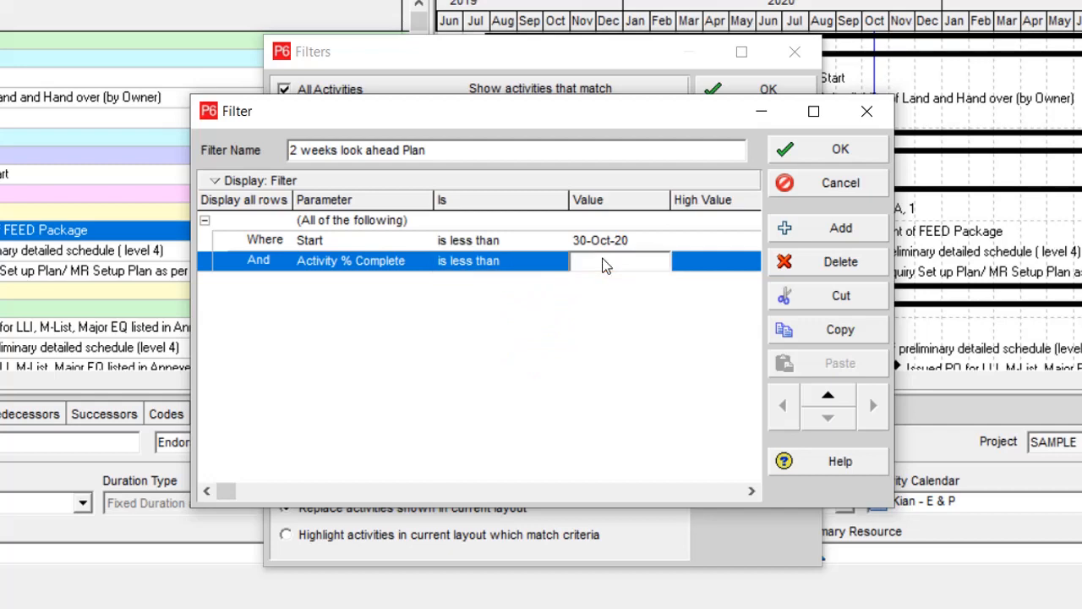
pyautogui.write('100%')
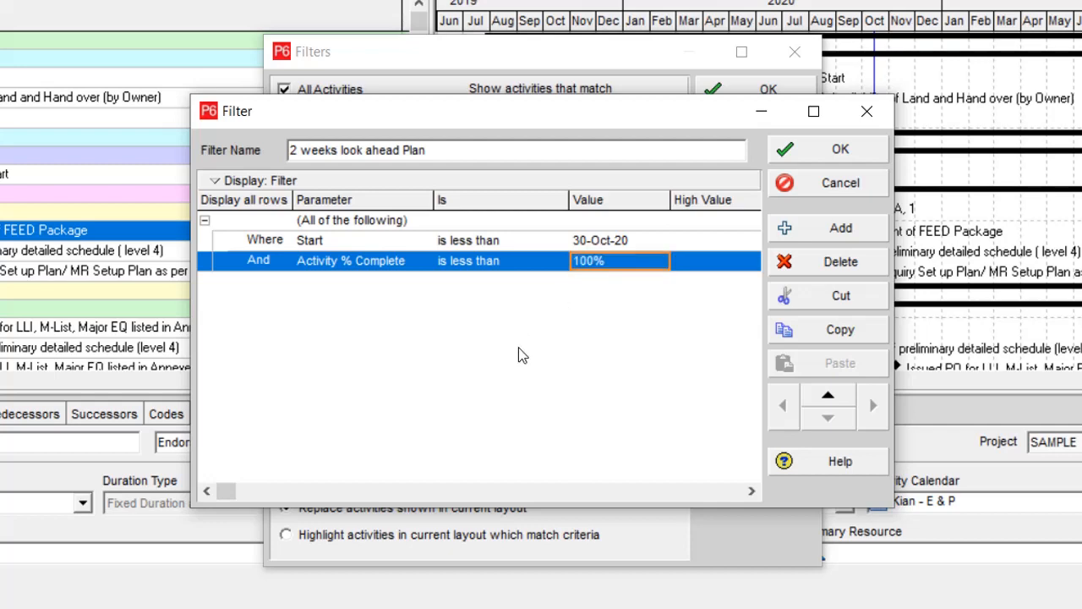
pyautogui.moveTo(605, 325)
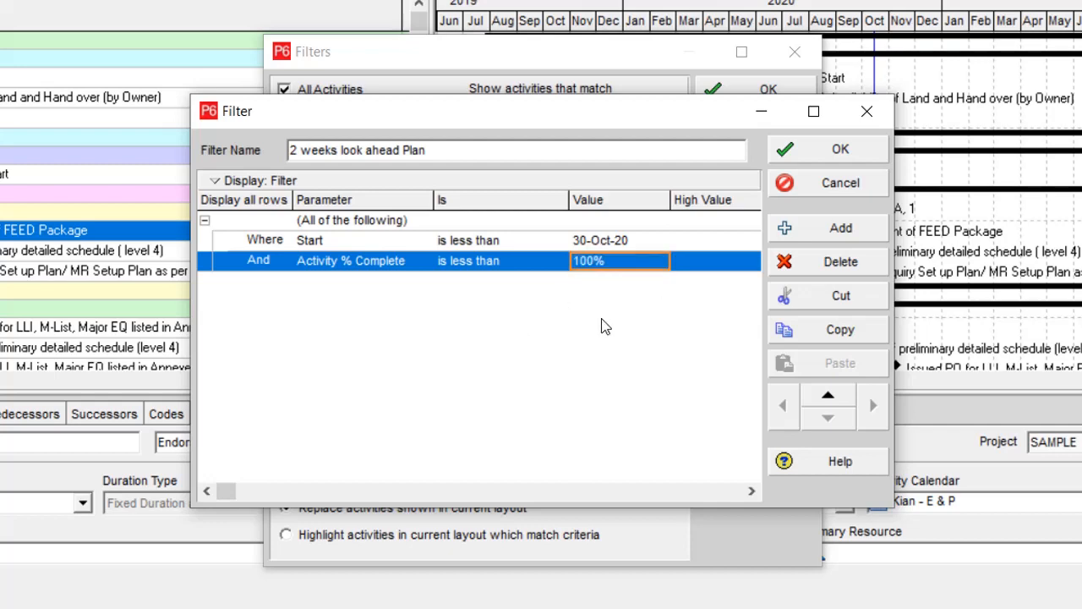
pyautogui.moveTo(849, 236)
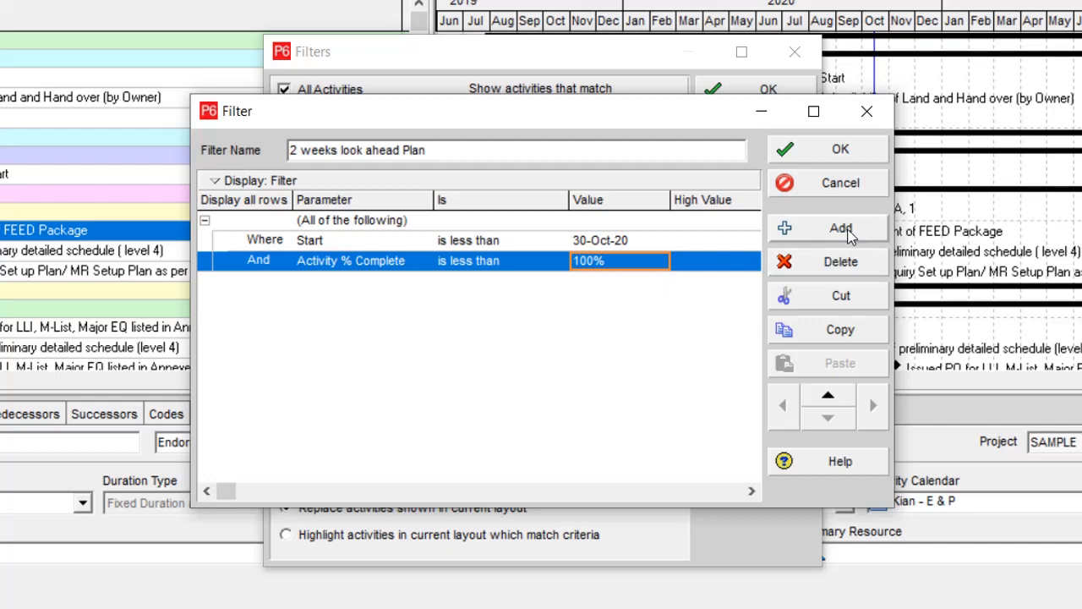
# Add a condition requiring Budgeted Nonlabor Units is not equal to 0
pyautogui.click(842, 227)
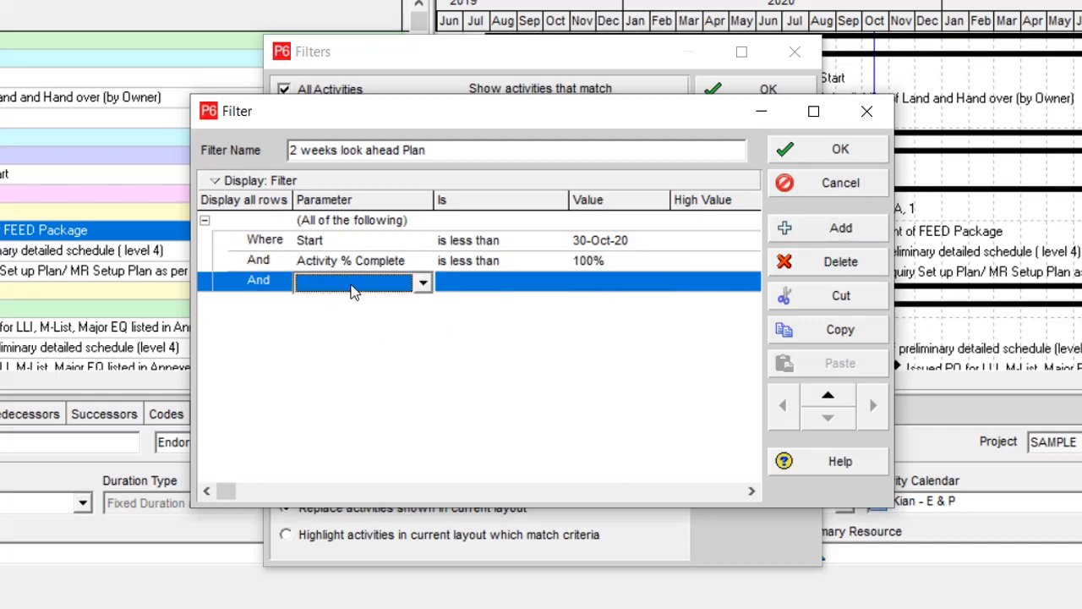
pyautogui.click(423, 282)
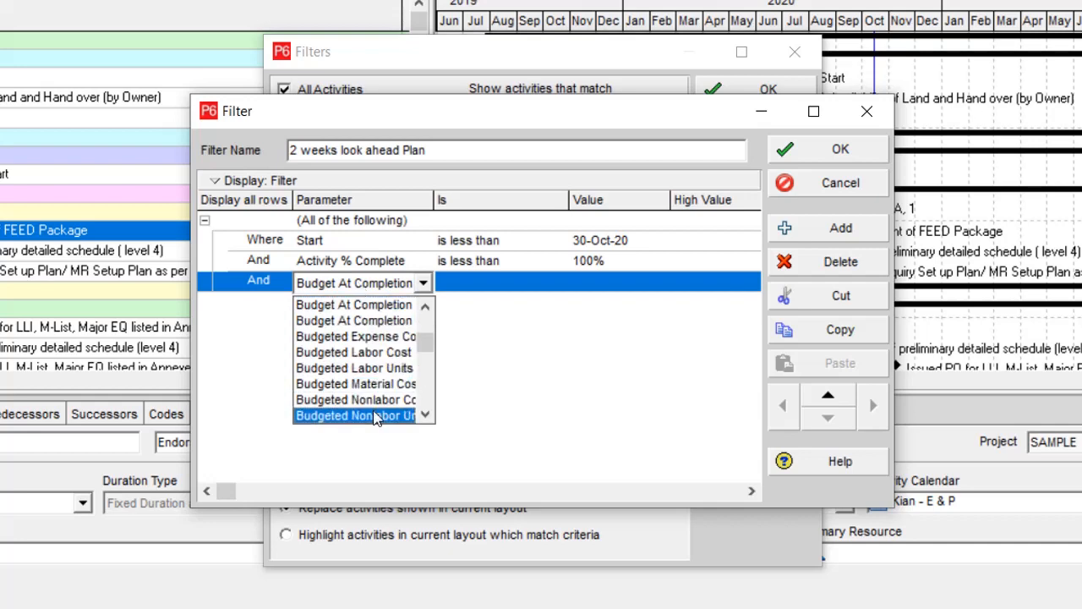
pyautogui.click(370, 416)
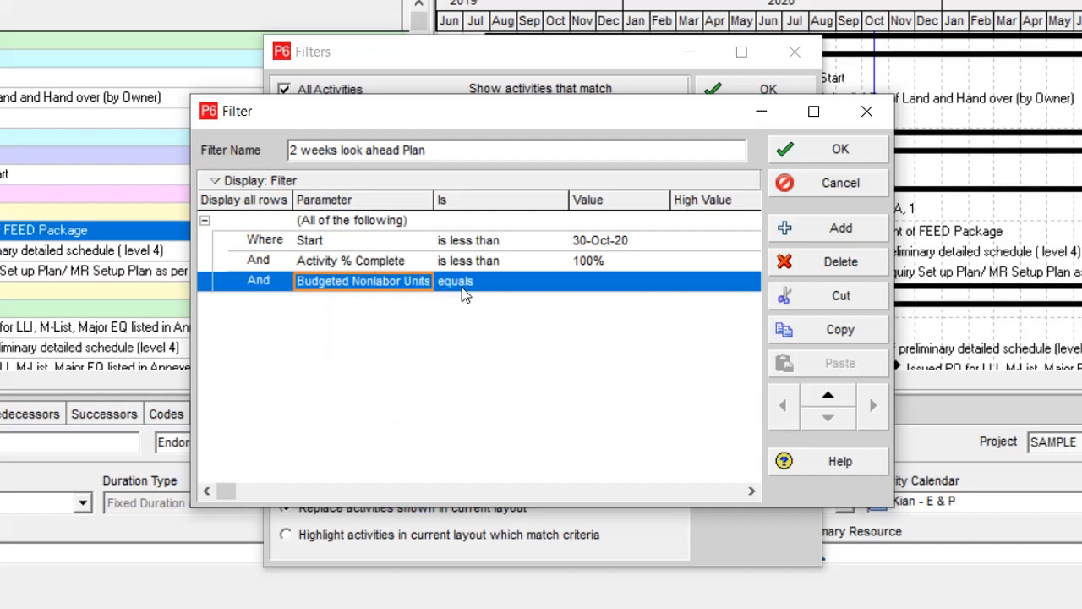
pyautogui.click(500, 281)
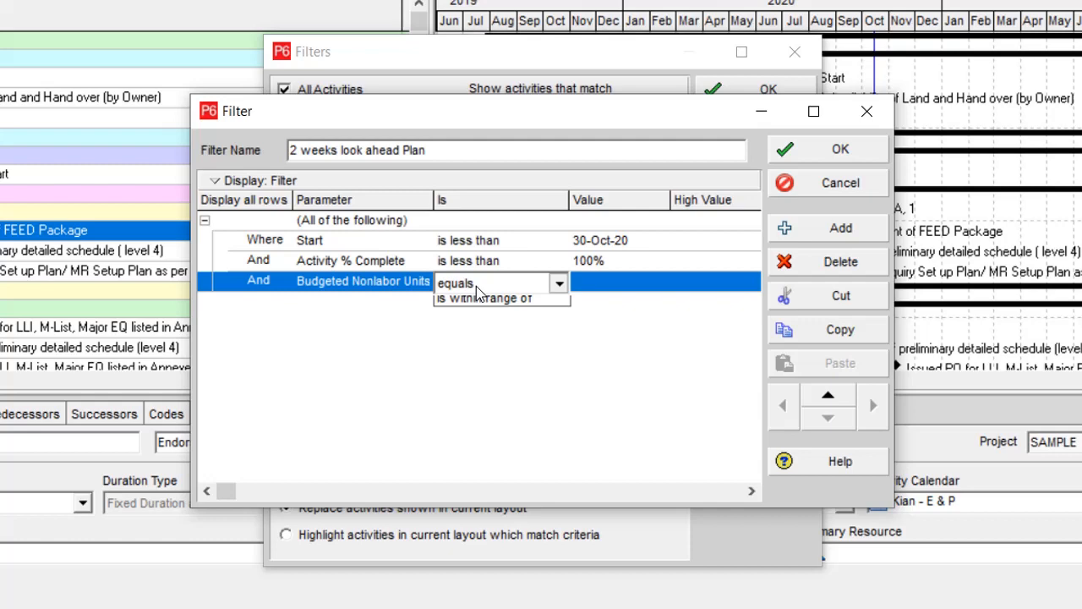
pyautogui.click(558, 282)
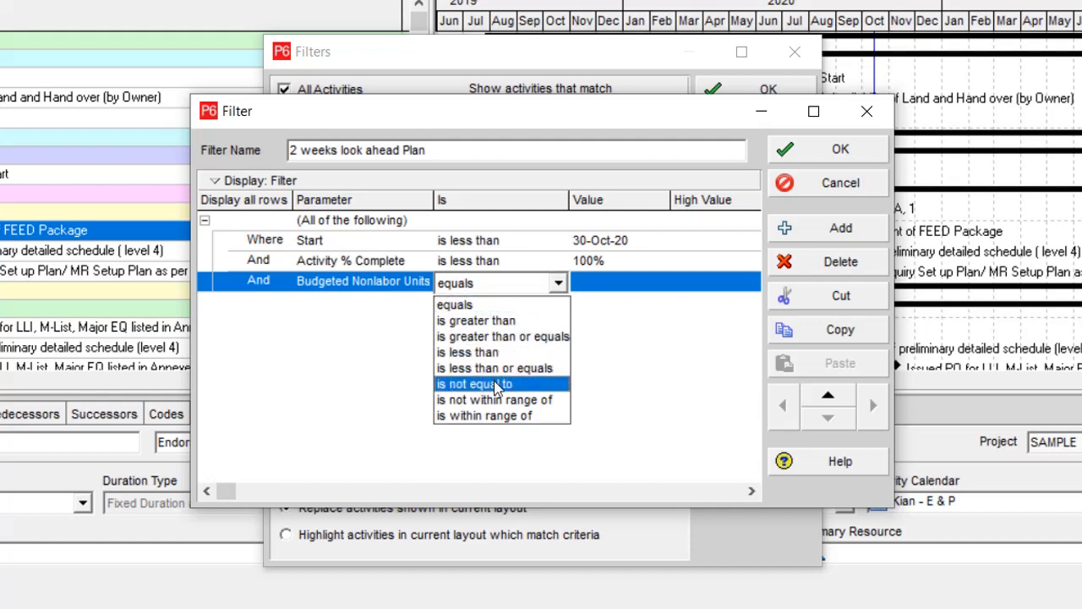
pyautogui.click(473, 382)
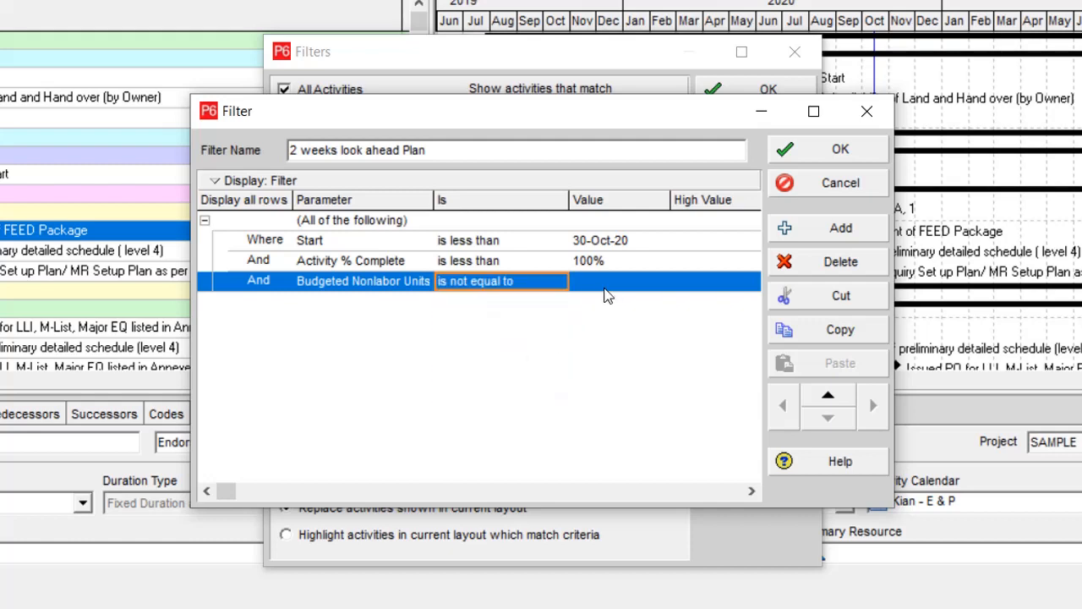
pyautogui.write('0h')
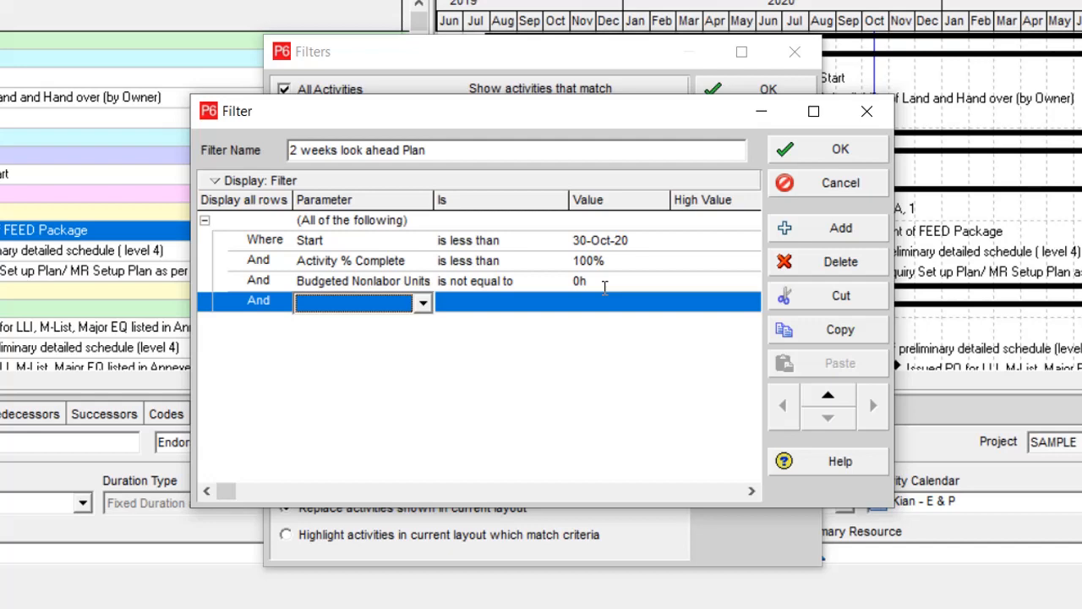
pyautogui.moveTo(269, 294)
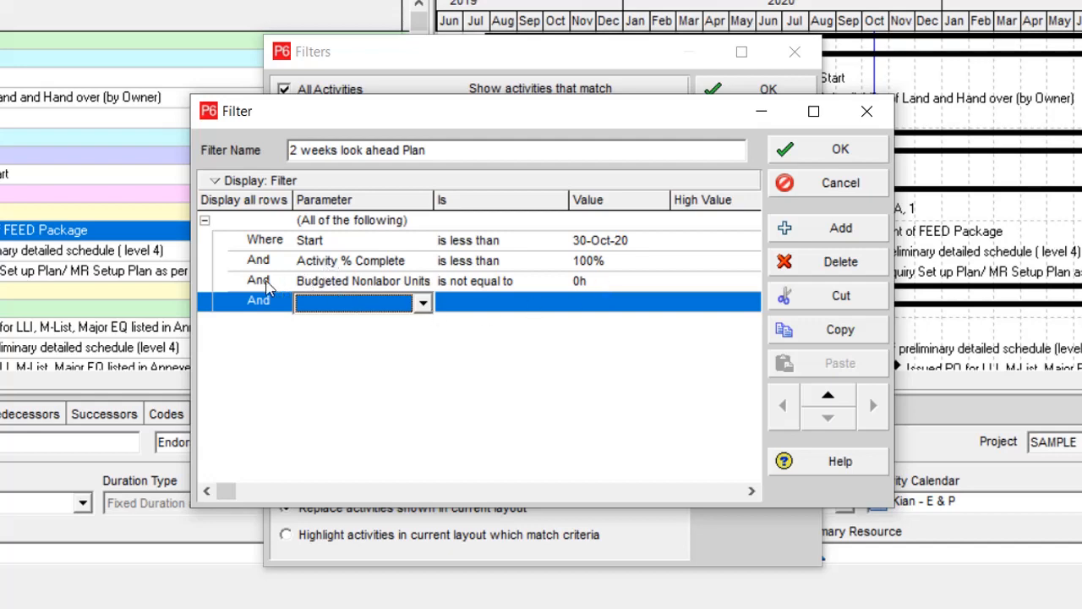
pyautogui.moveTo(395, 316)
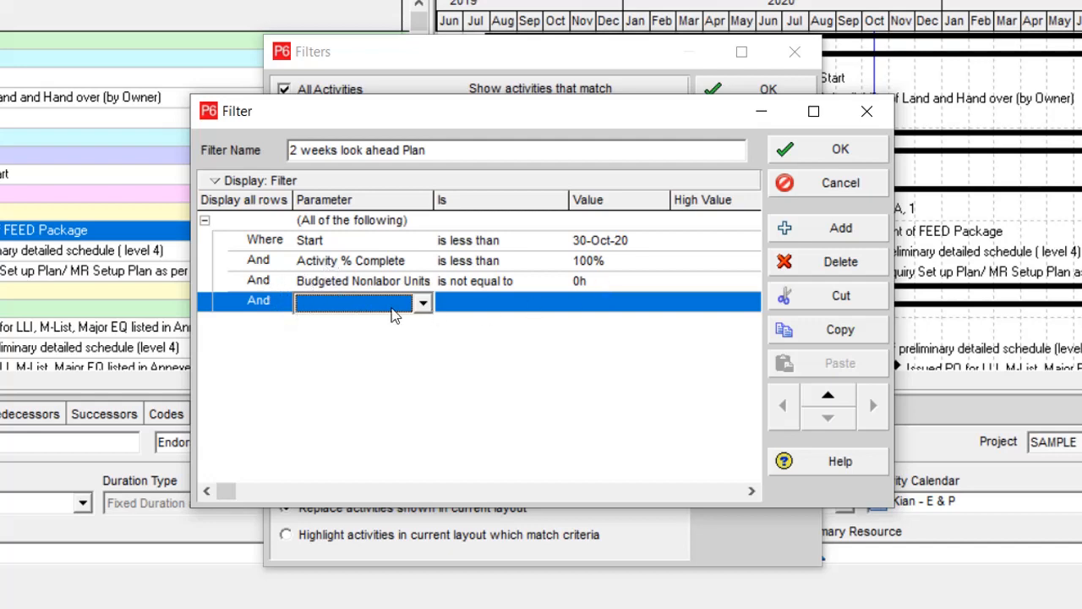
# Add an Any-of group where WBS is under SAMPLE 1.2 or SAMPLE 2
pyautogui.click(423, 301)
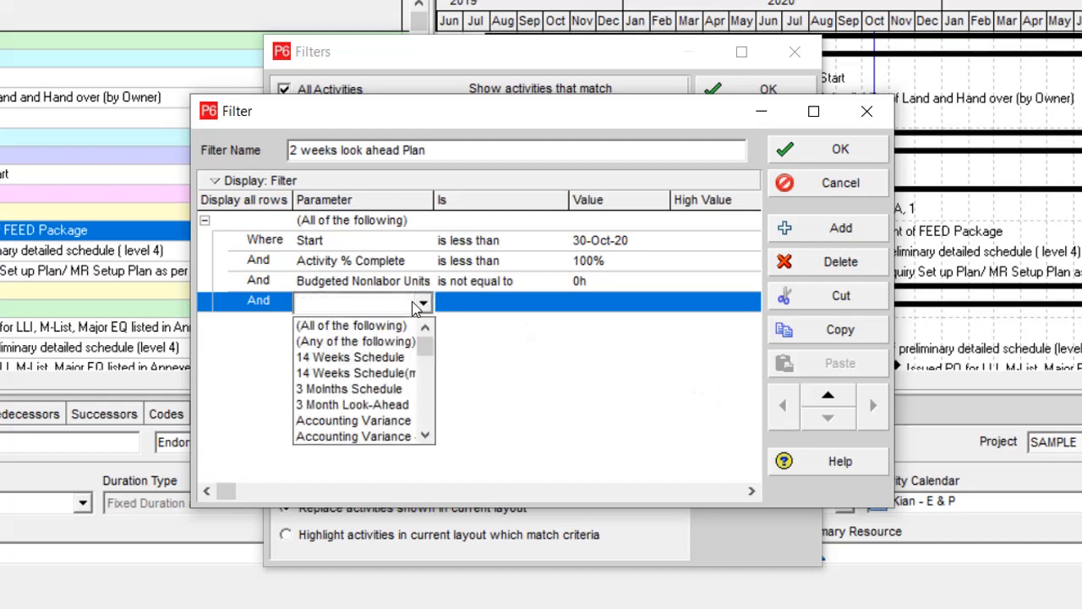
pyautogui.click(353, 341)
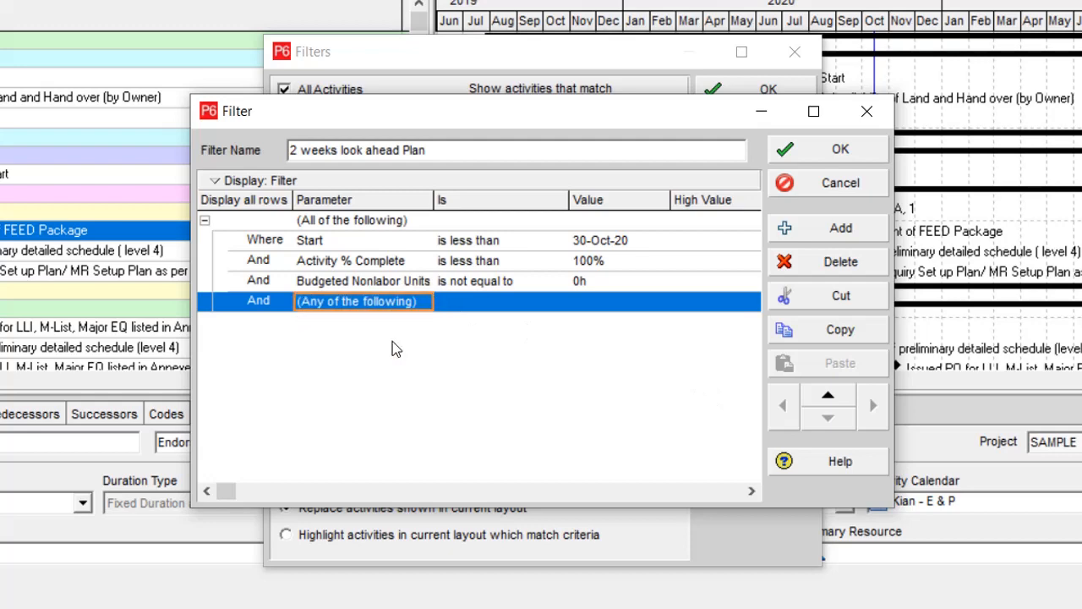
pyautogui.moveTo(840, 235)
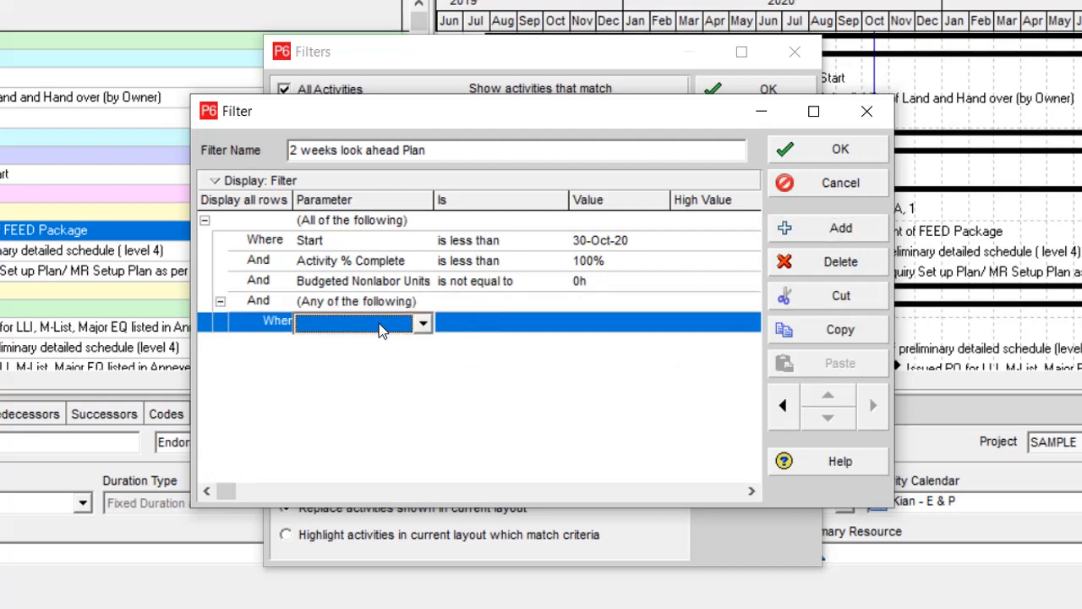
pyautogui.click(423, 321)
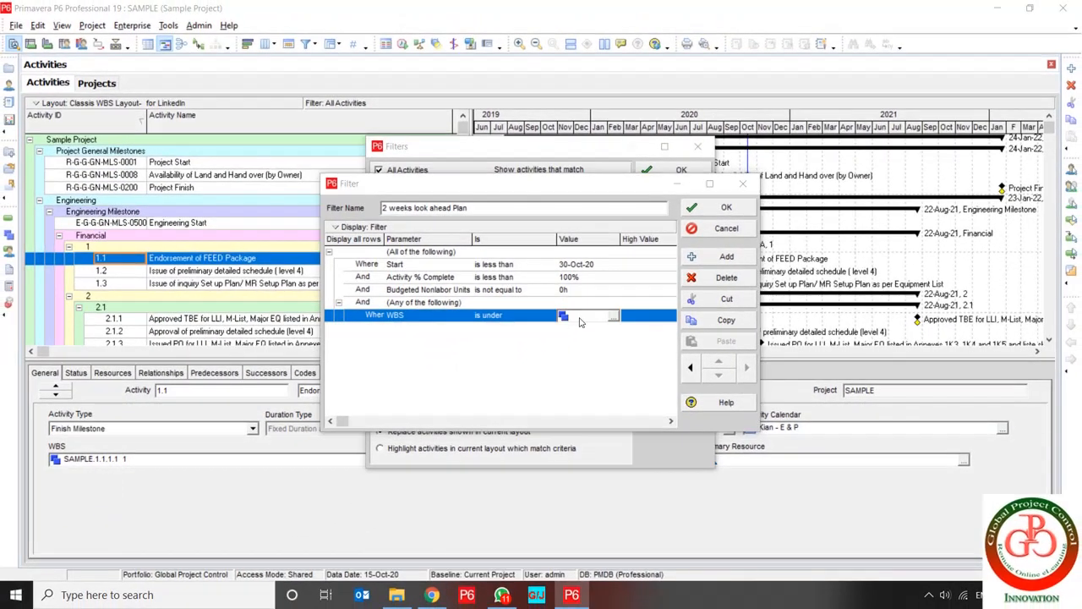
pyautogui.click(562, 317)
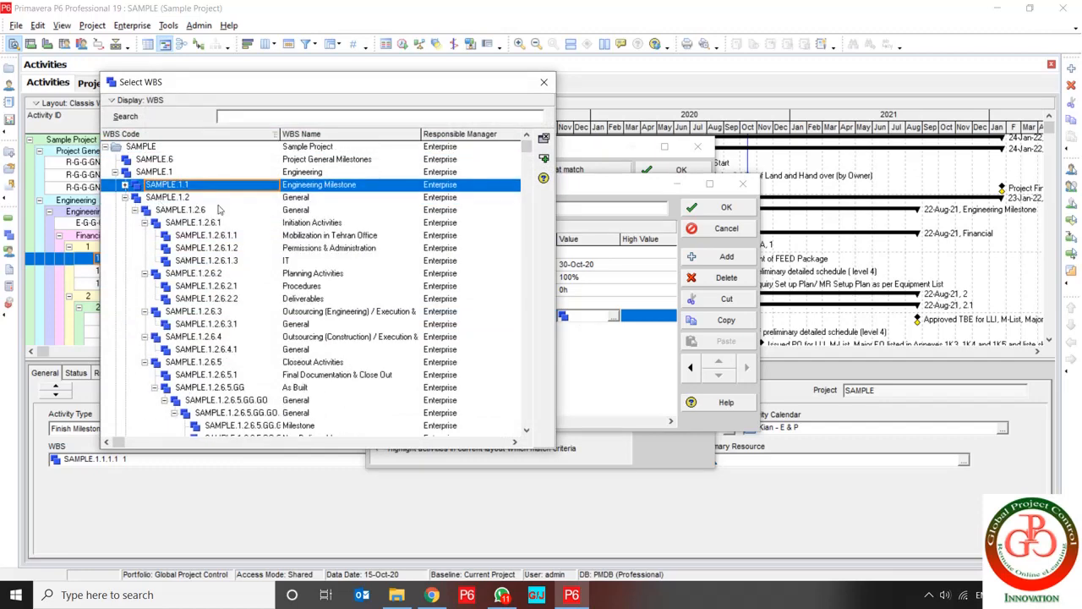
pyautogui.click(725, 206)
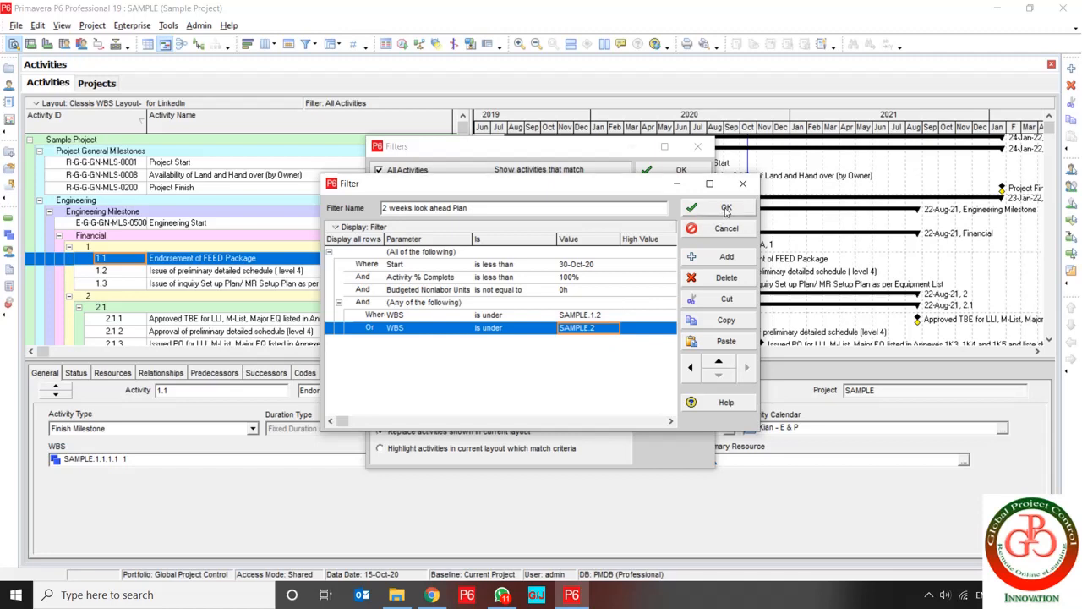
# Save the filter and apply 2 weeks look ahead Plan to the activities list
pyautogui.click(715, 208)
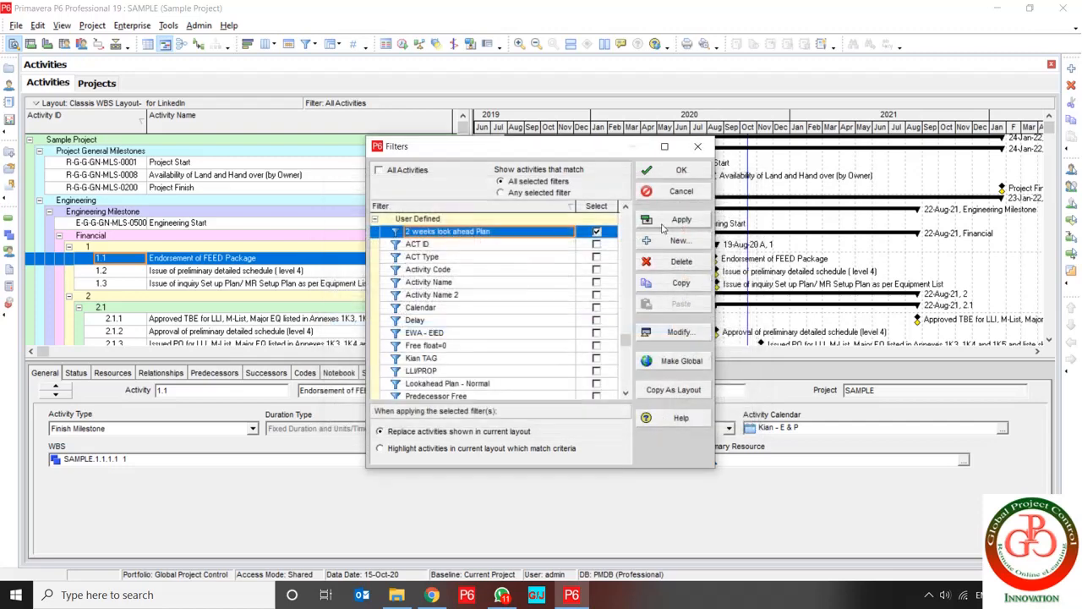
pyautogui.click(679, 220)
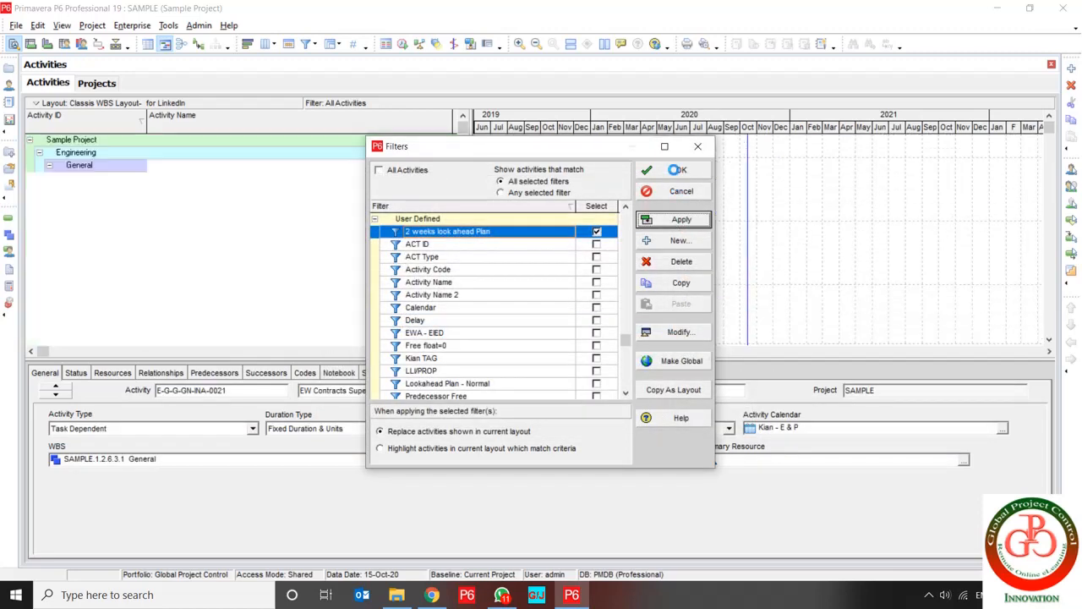
pyautogui.click(673, 219)
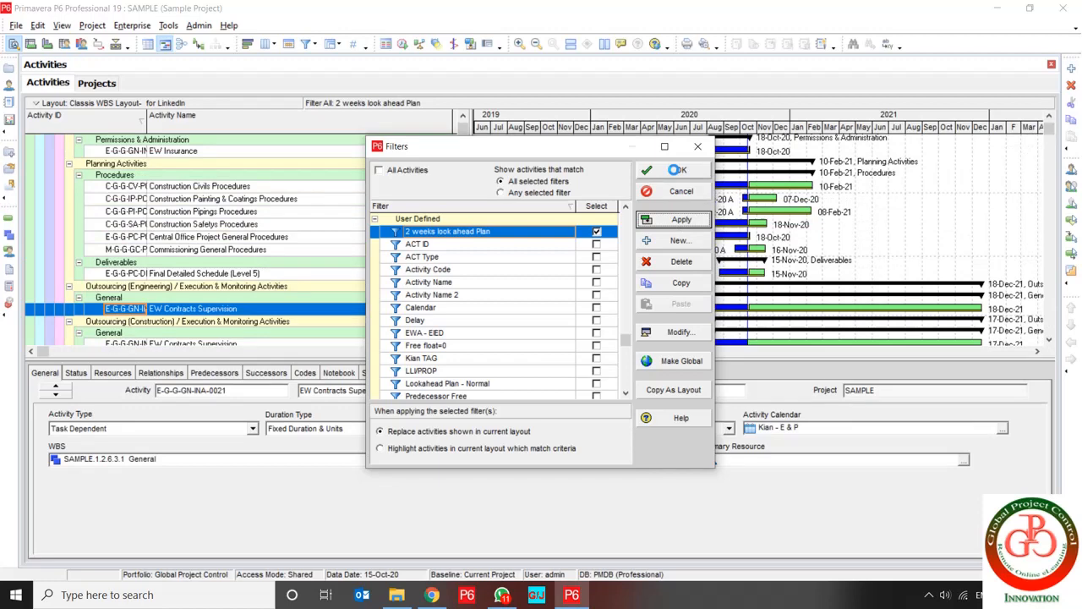
pyautogui.click(673, 169)
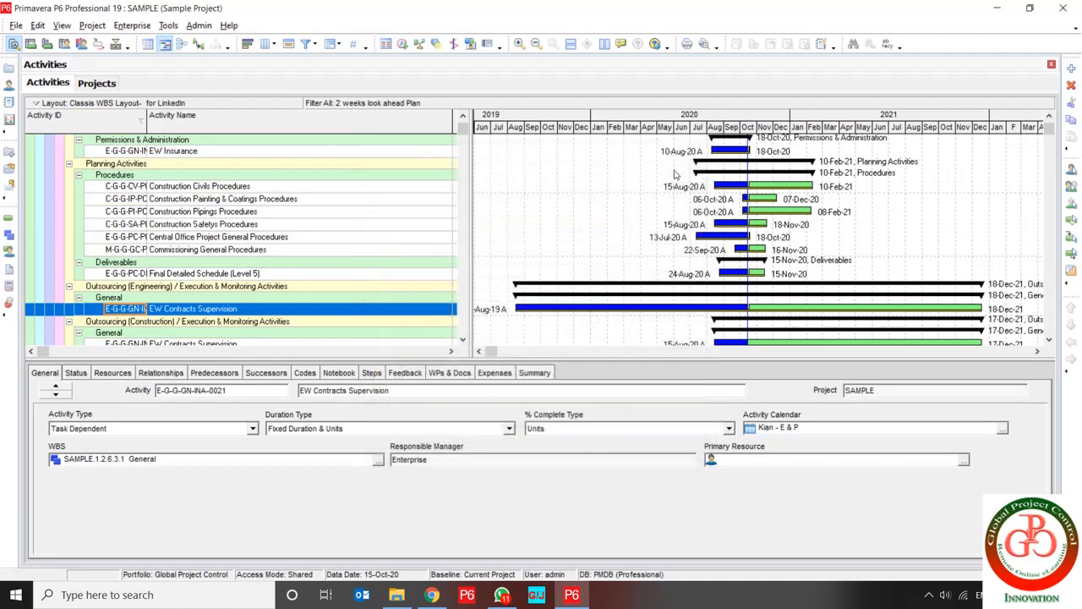
# Scroll through the filtered SAMPLE activities and their Gantt schedules
pyautogui.scroll(-3)
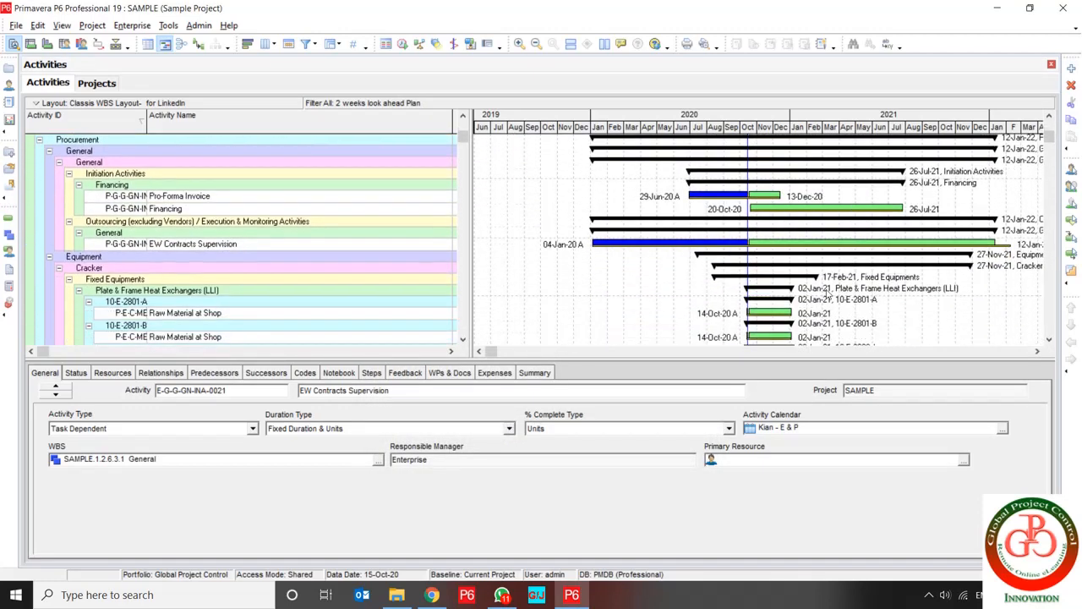
pyautogui.scroll(-3)
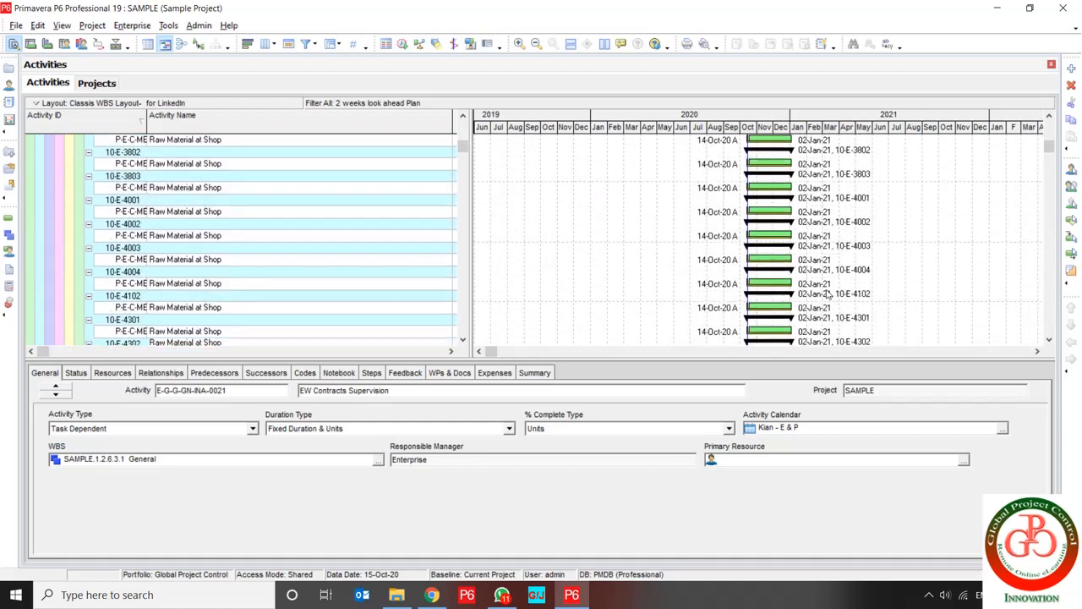
pyautogui.scroll(-3)
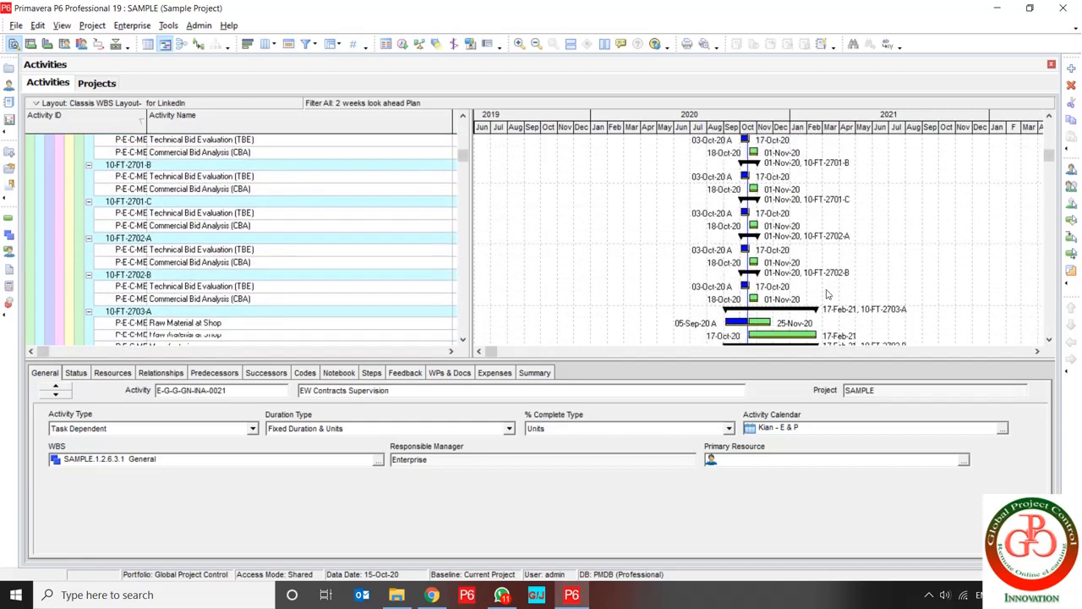
pyautogui.scroll(-3)
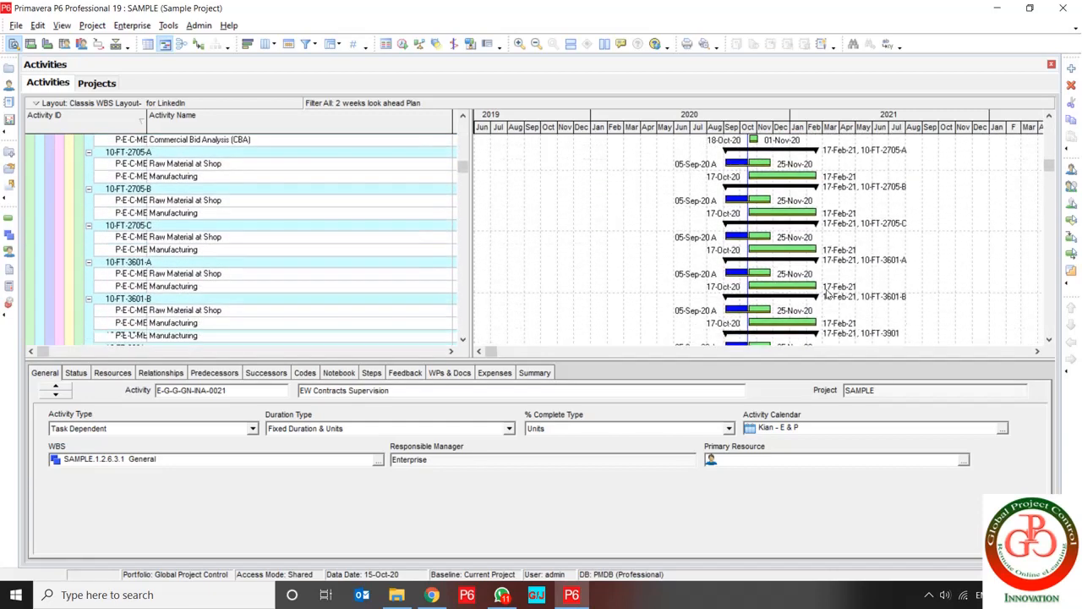
pyautogui.scroll(-3)
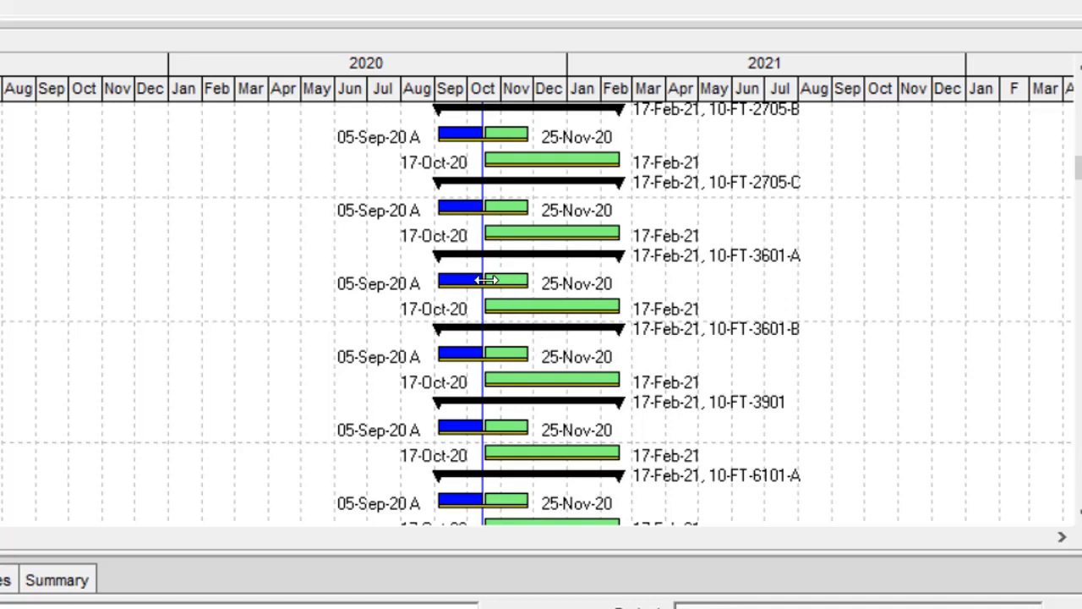
pyautogui.moveTo(489, 284)
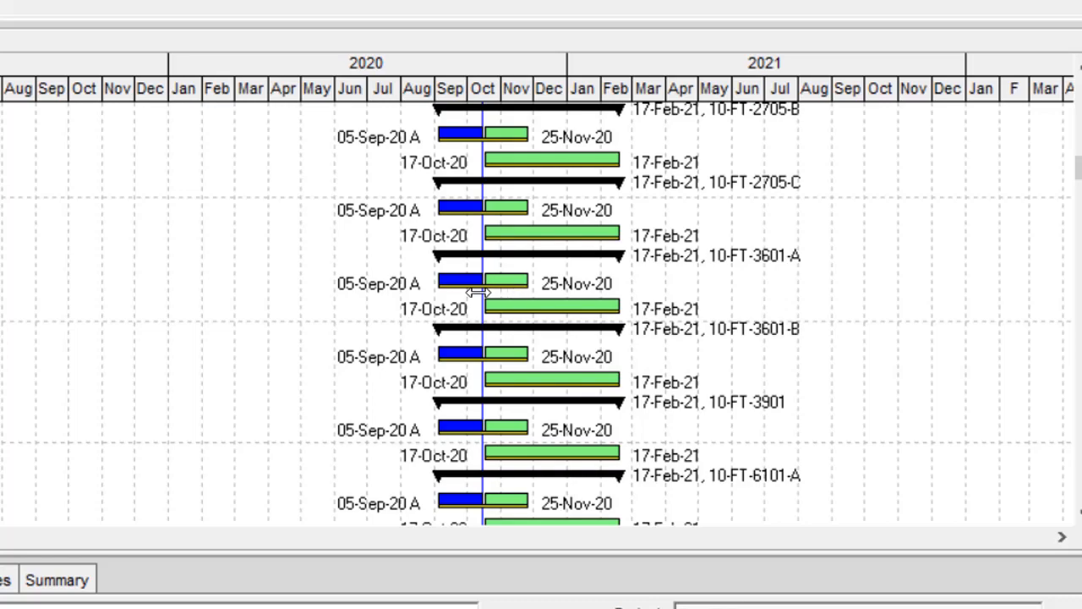
pyautogui.scroll(-3)
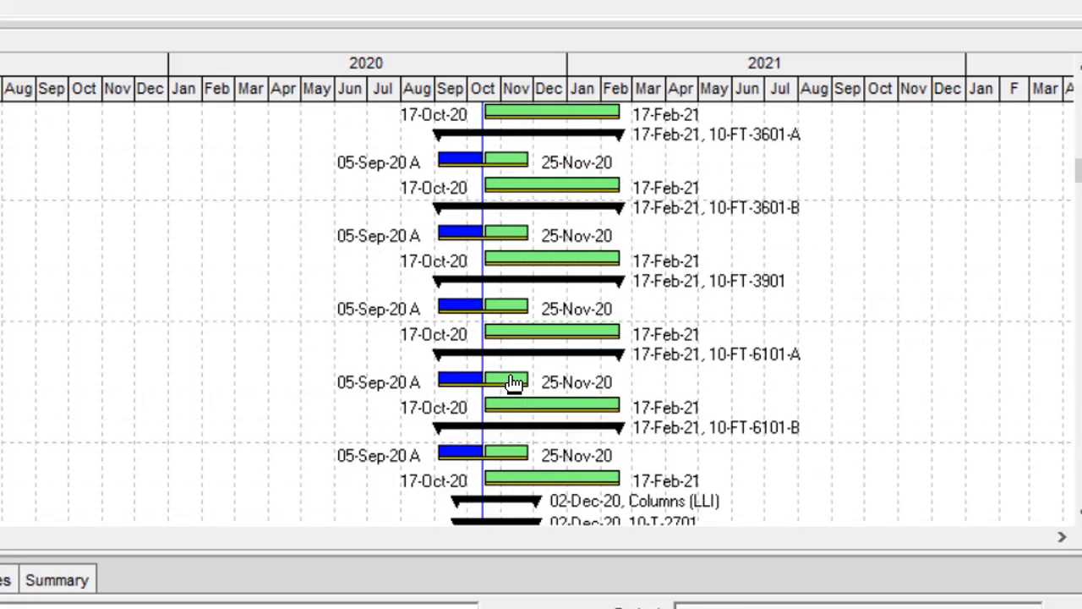
pyautogui.scroll(-3)
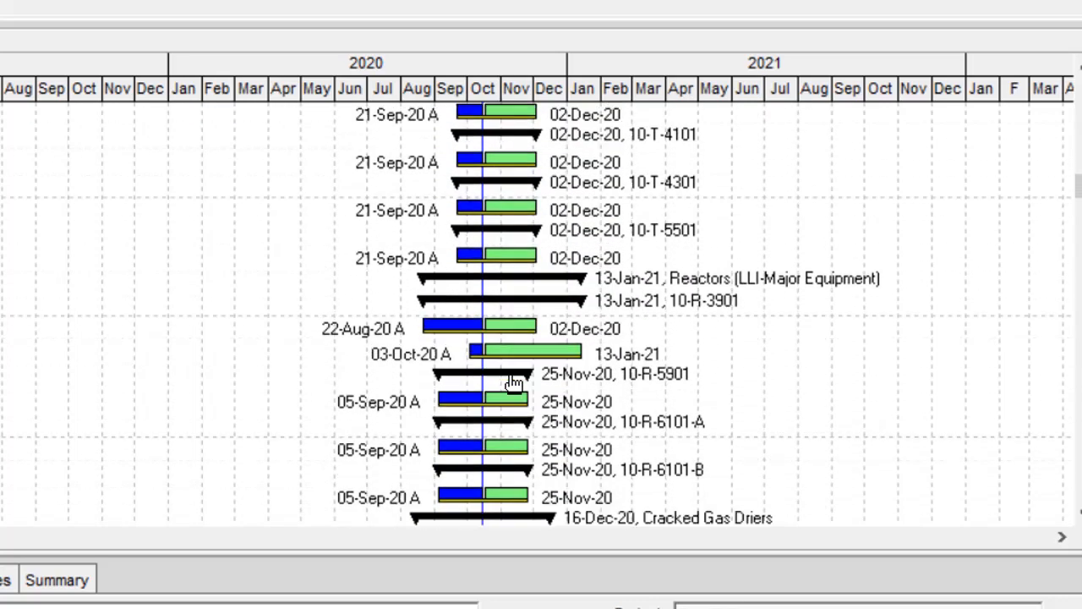
pyautogui.scroll(-3)
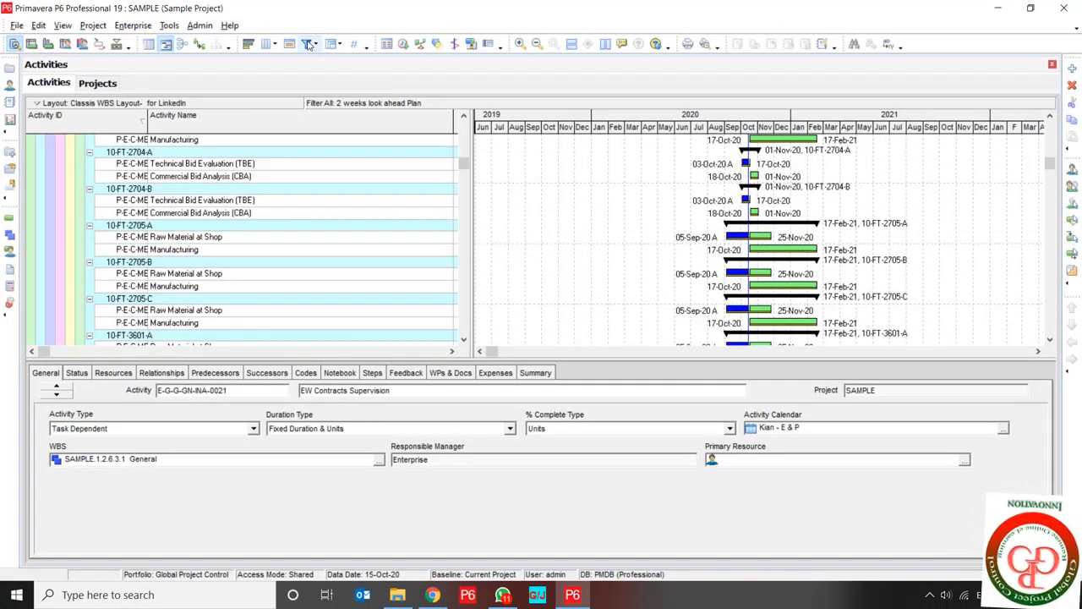
# Reopen the 2 weeks look ahead Plan filter's conditions via View > Filters and Modify
pyautogui.click(308, 46)
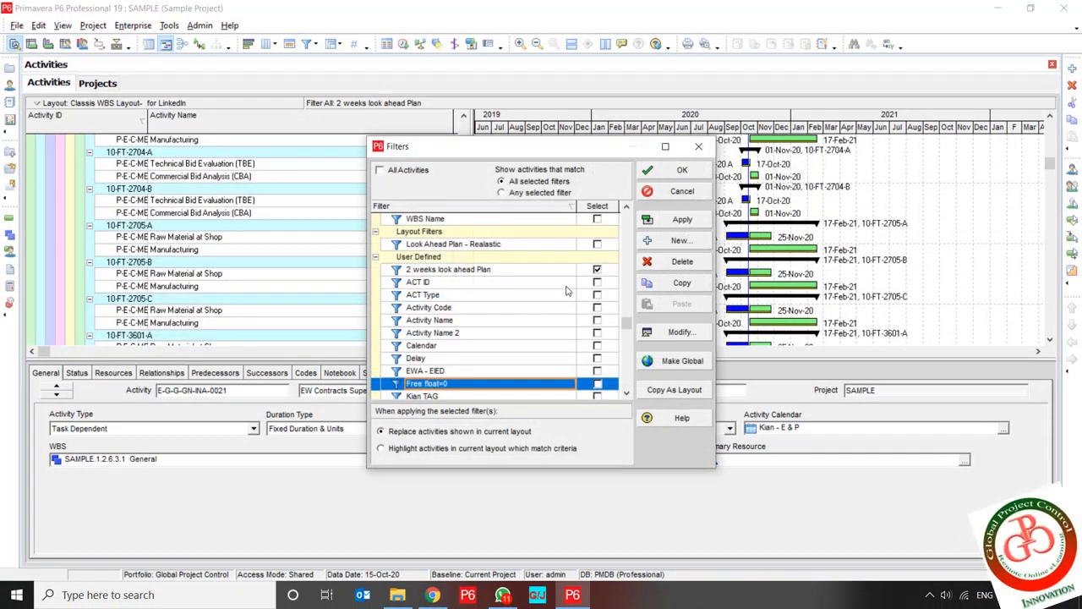
pyautogui.click(448, 269)
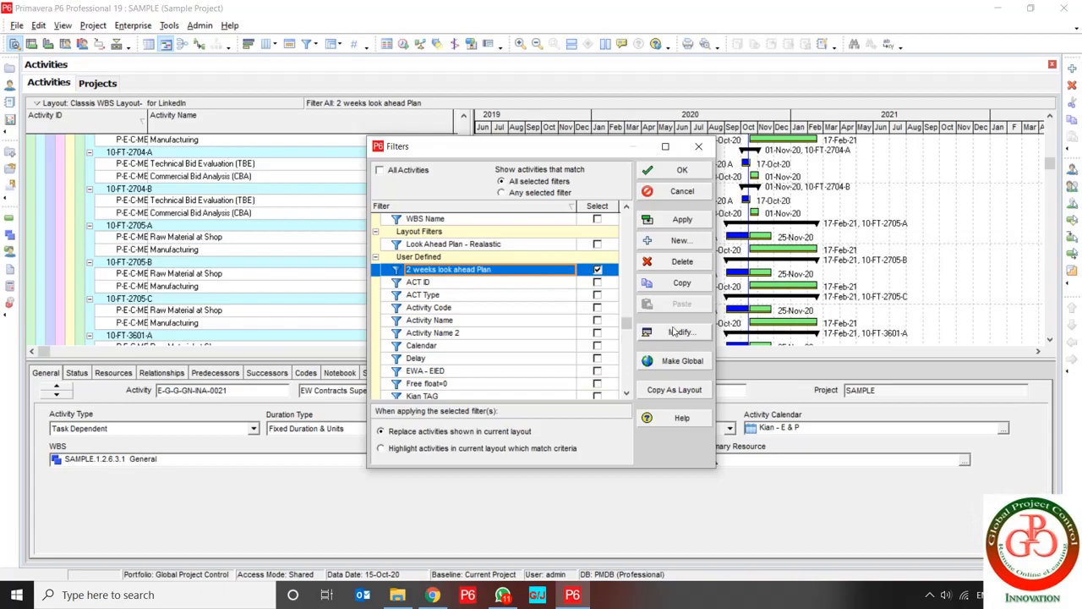
pyautogui.click(673, 331)
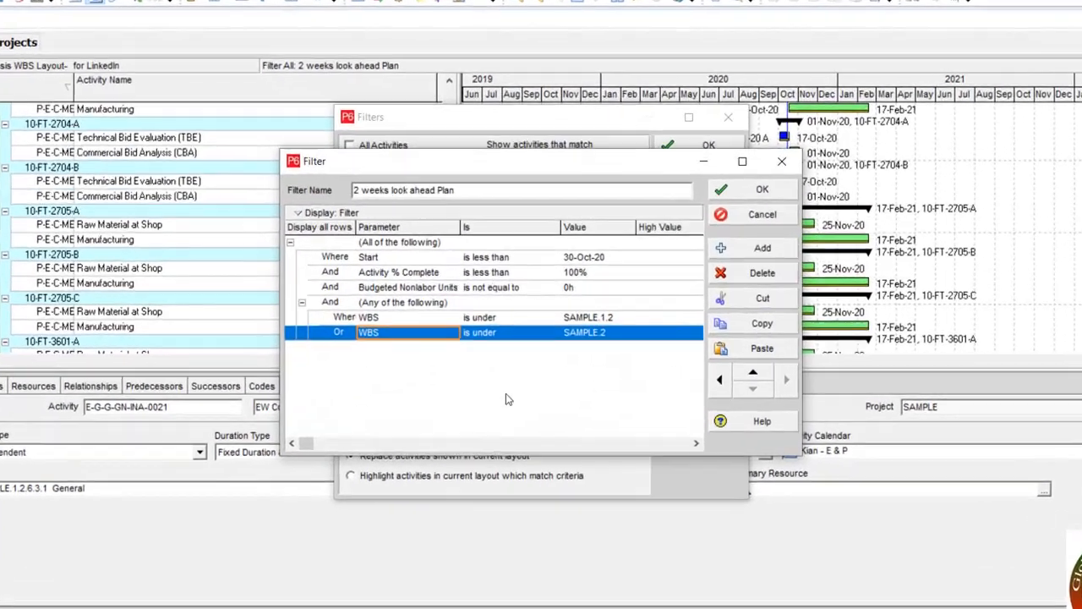